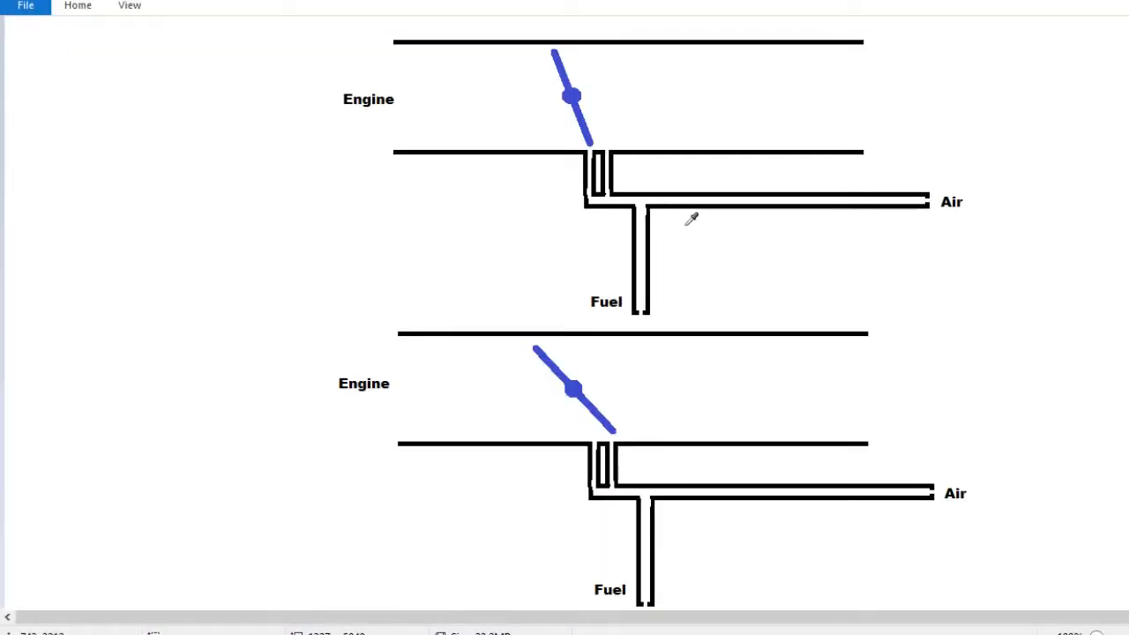
mouse_move(652, 300)
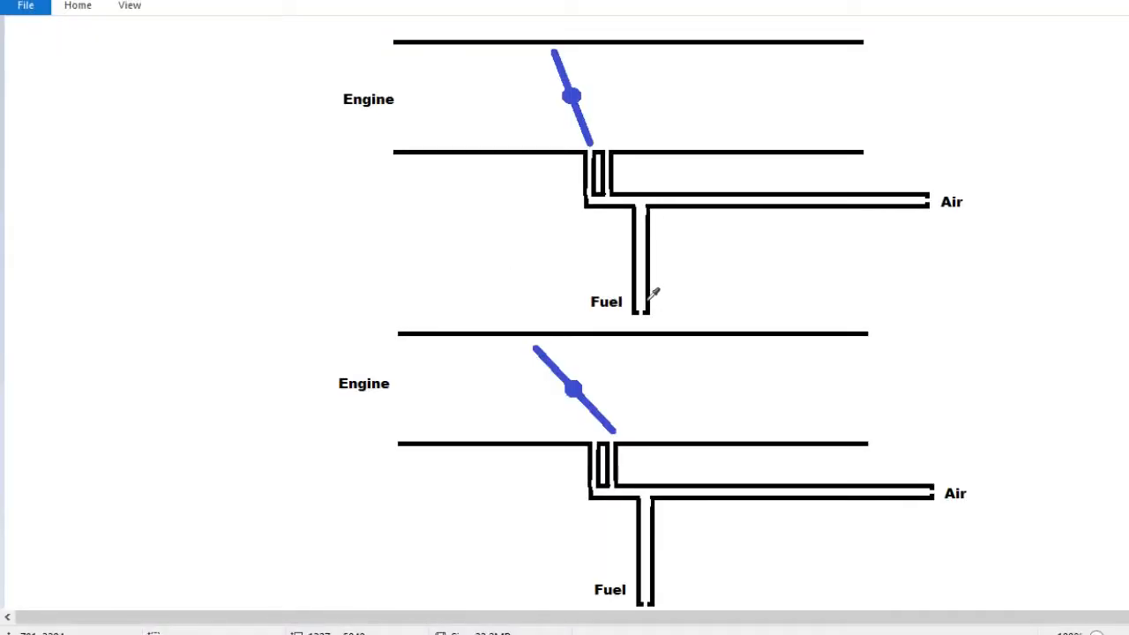
mouse_move(727, 266)
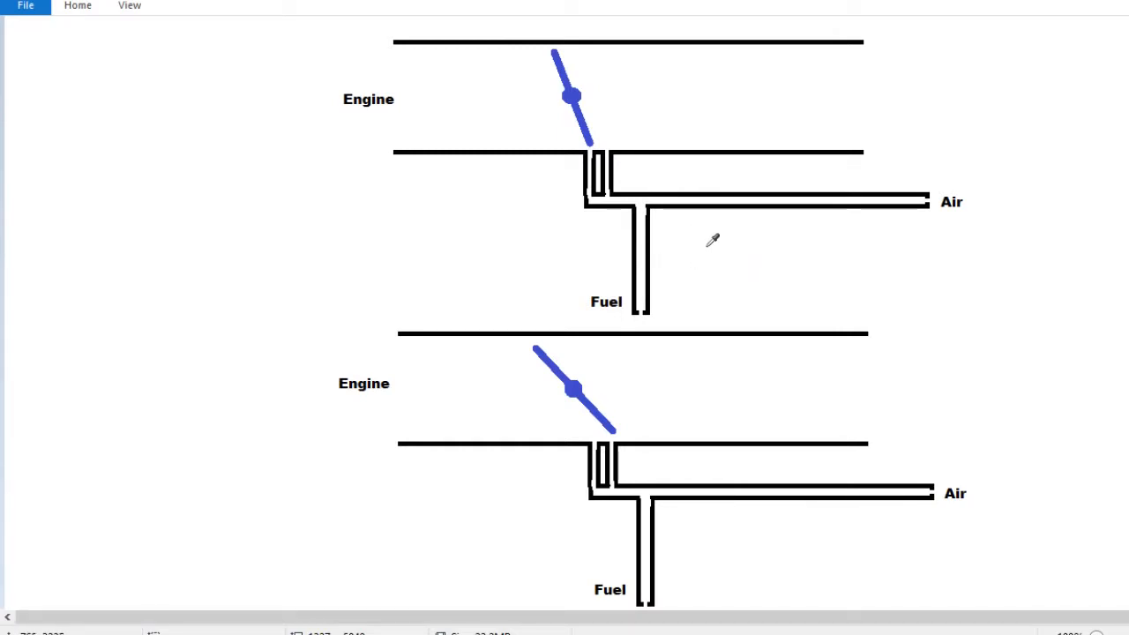
mouse_move(730, 256)
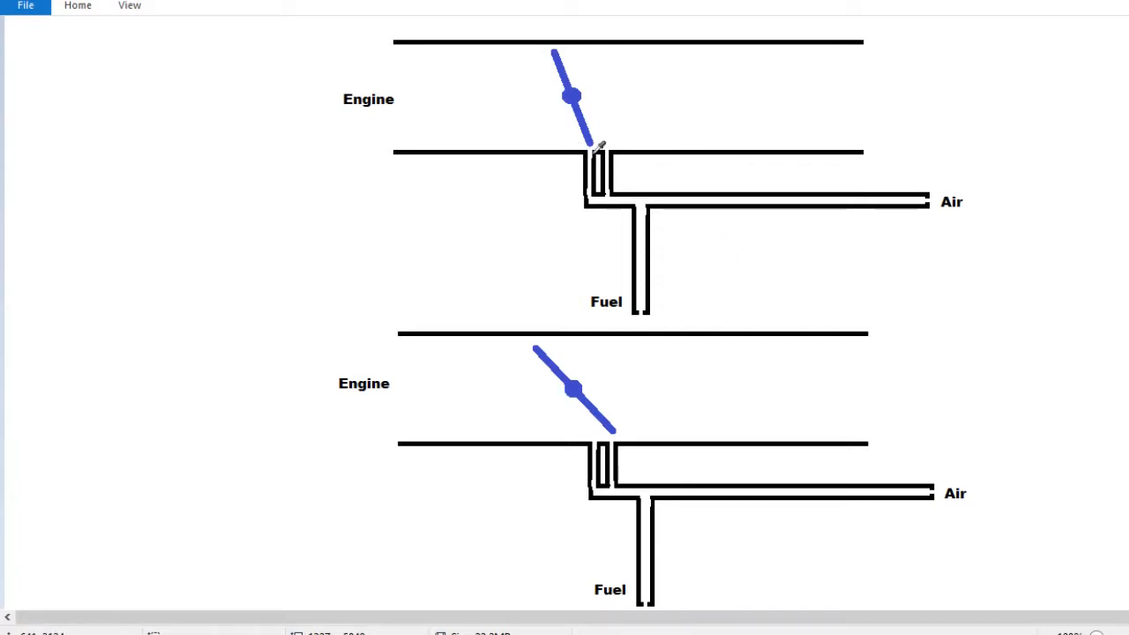
mouse_move(672, 256)
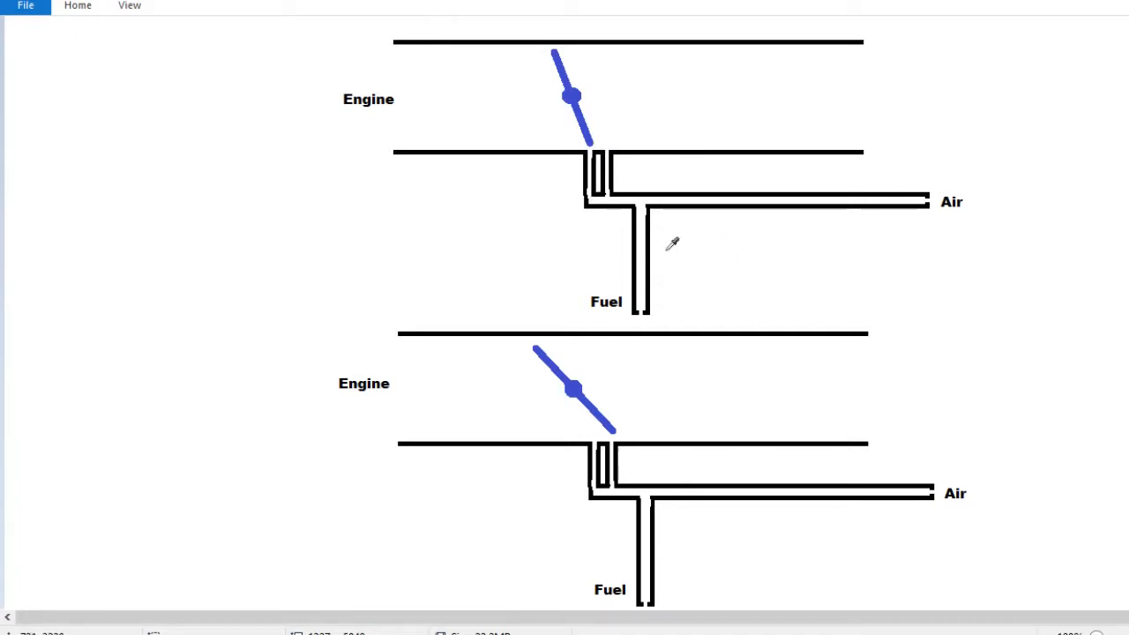
mouse_move(651, 264)
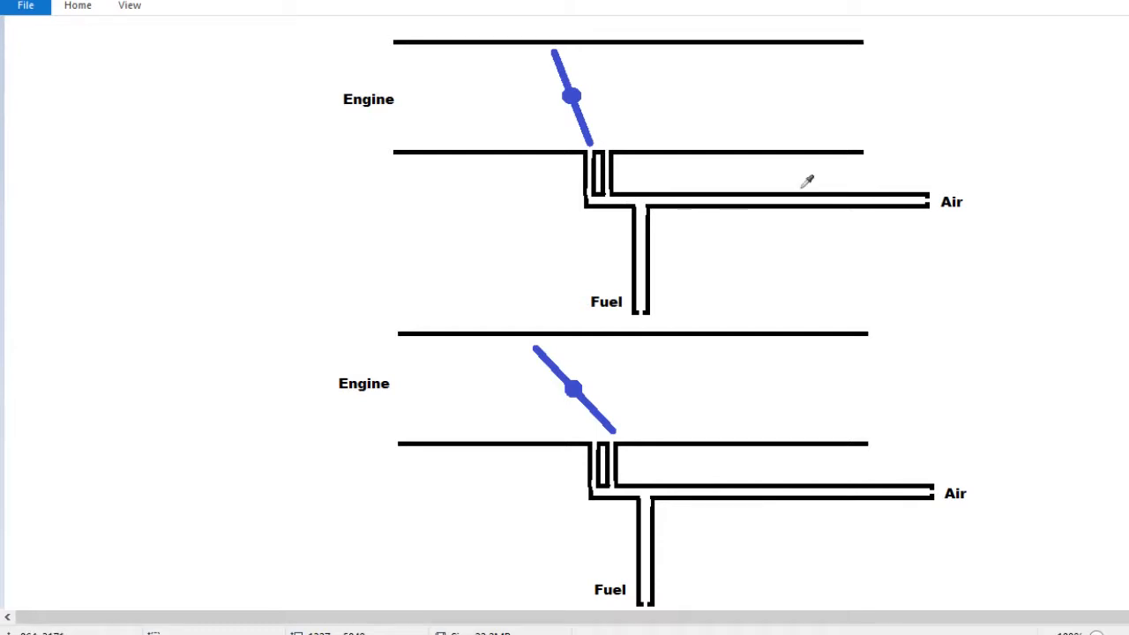
mouse_move(735, 218)
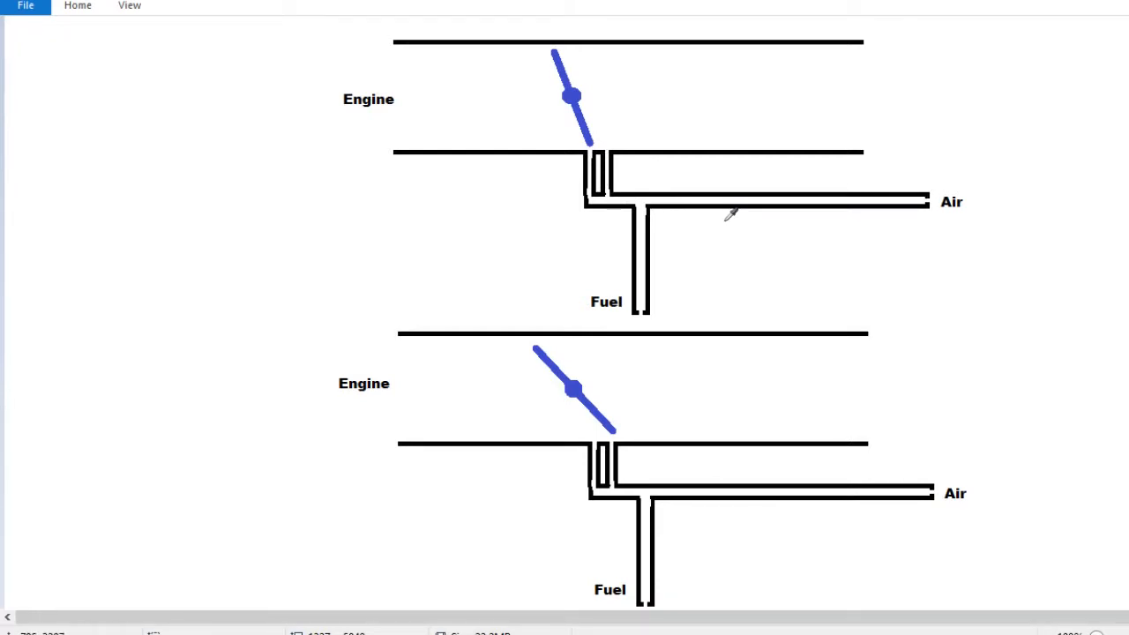
mouse_move(613, 168)
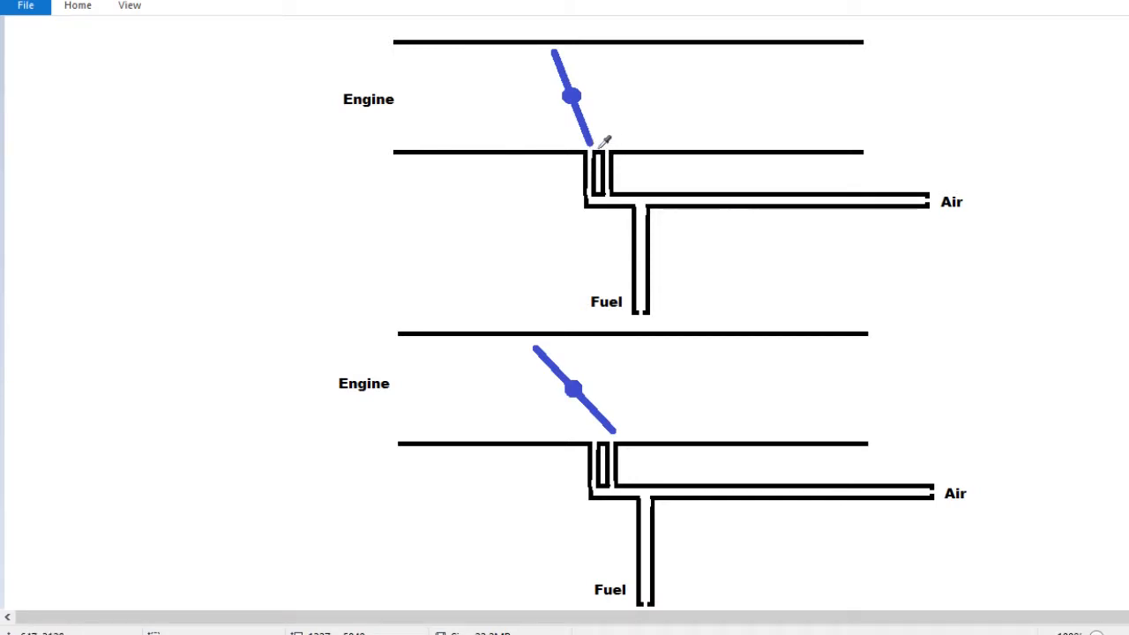
mouse_move(703, 196)
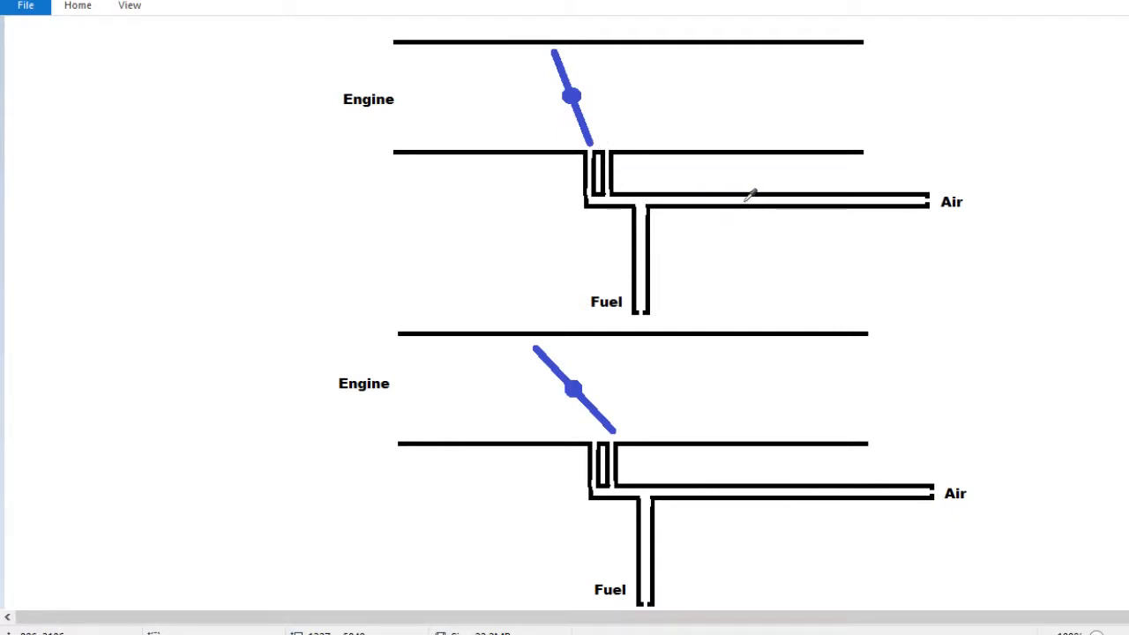
mouse_move(684, 255)
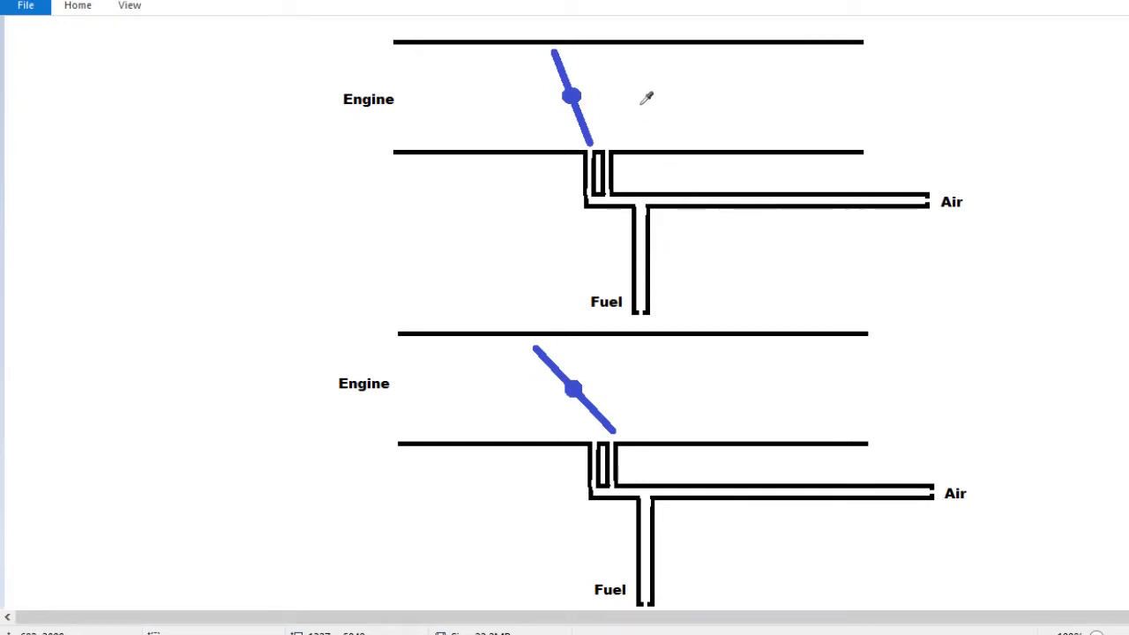
mouse_move(686, 91)
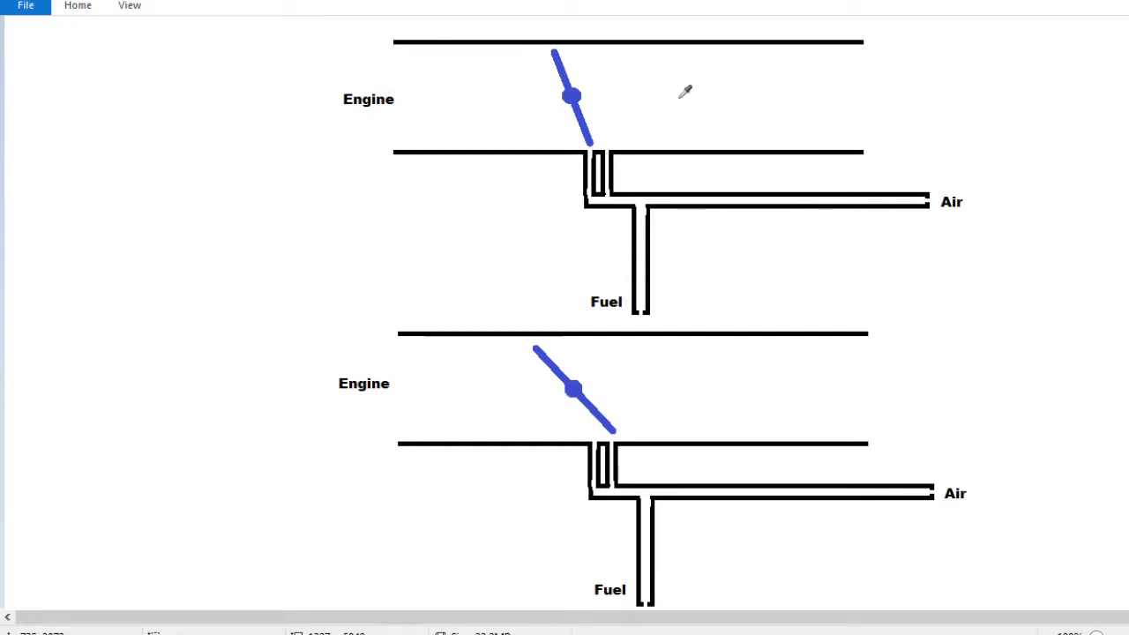
mouse_move(464, 92)
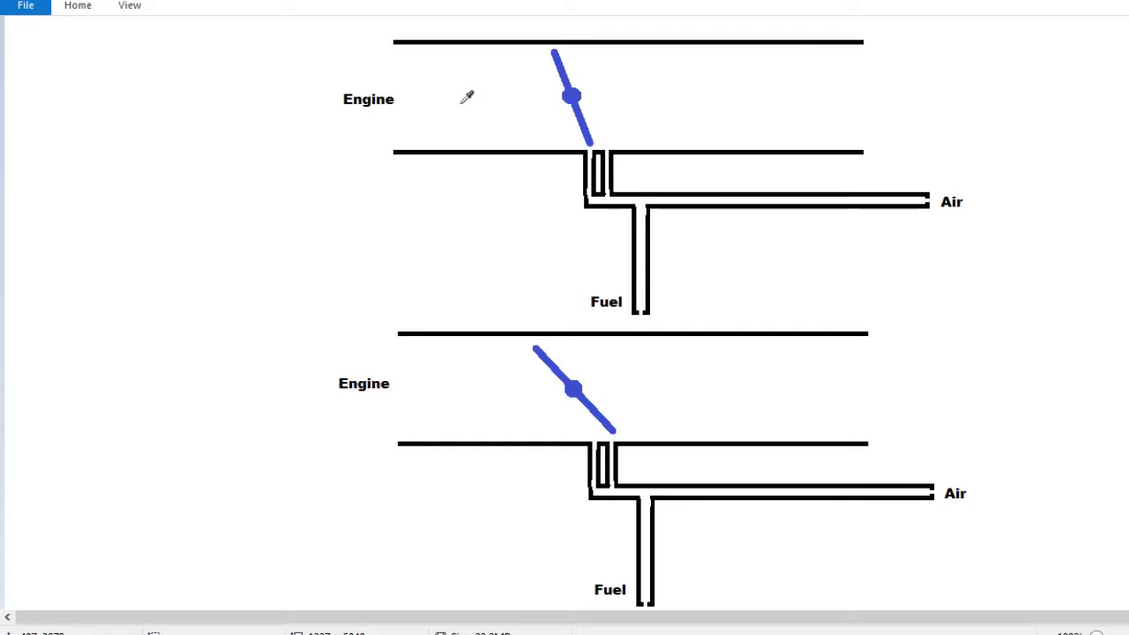
mouse_move(484, 91)
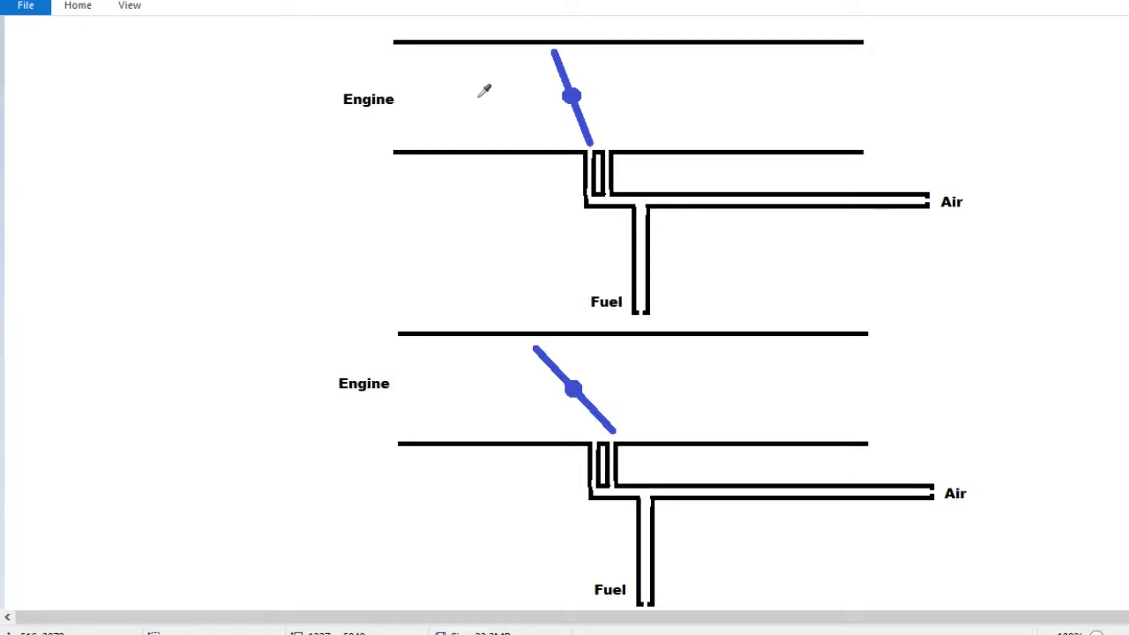
mouse_move(746, 91)
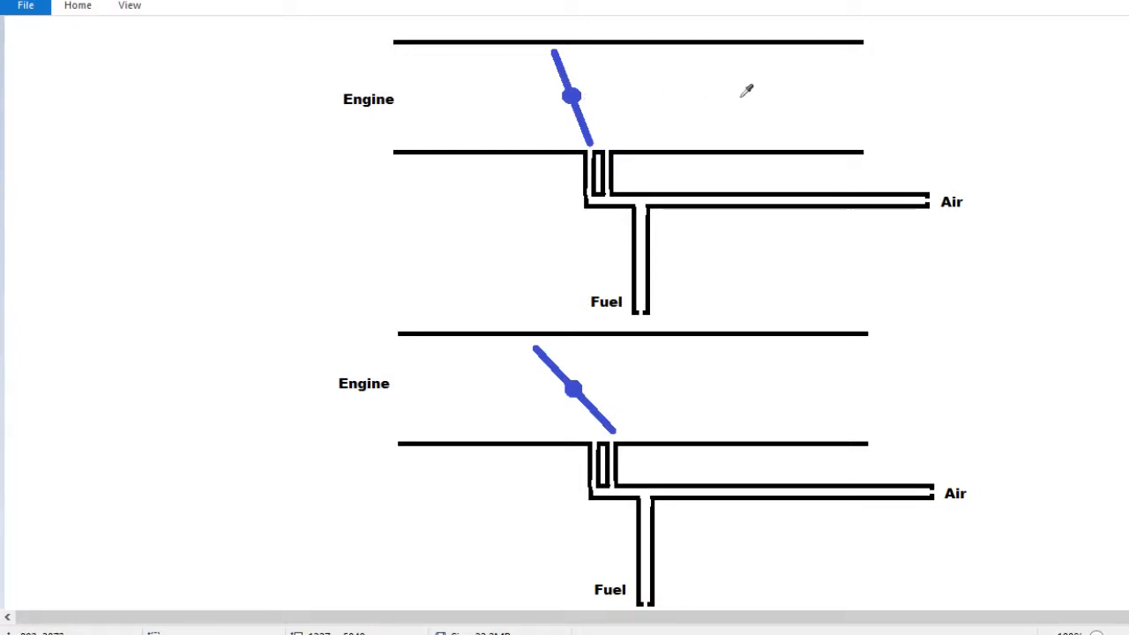
mouse_move(593, 97)
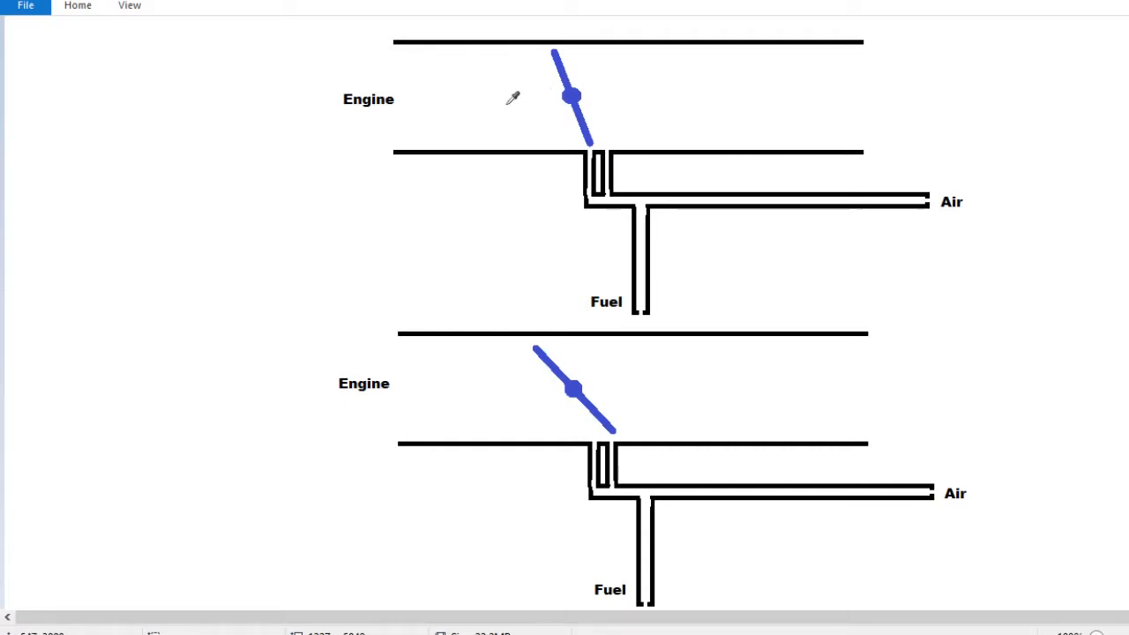
mouse_move(517, 91)
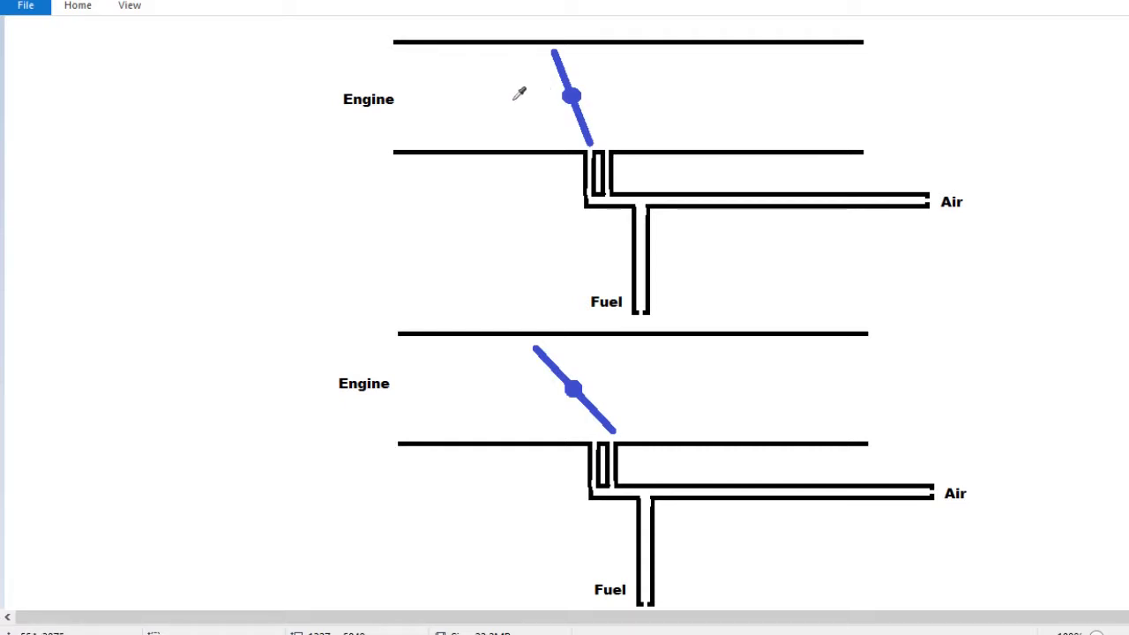
mouse_move(519, 68)
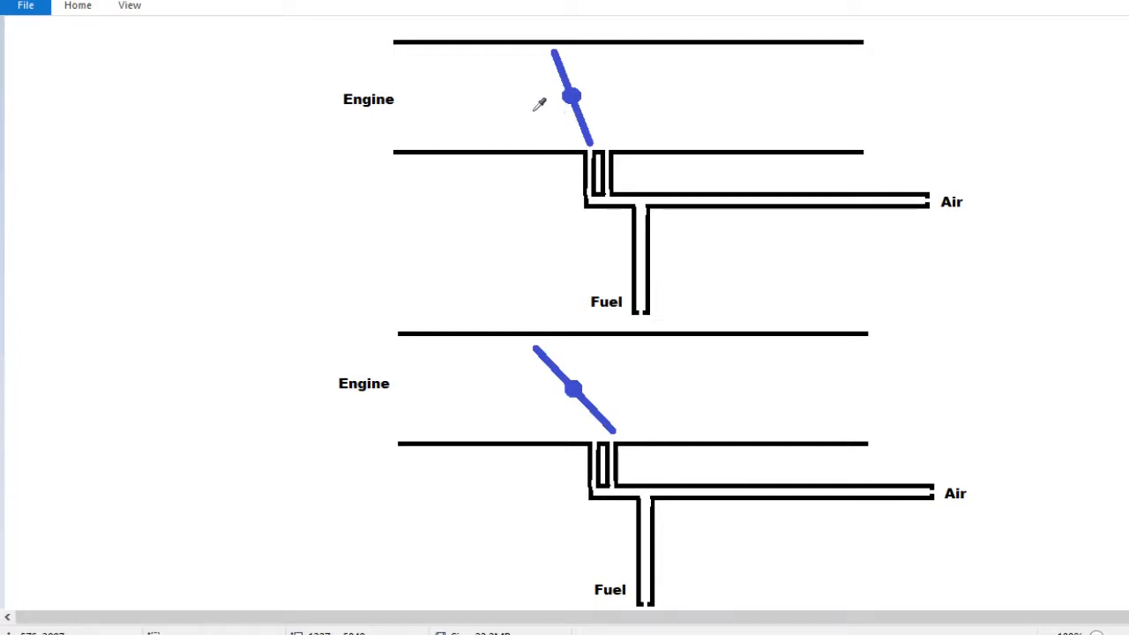
mouse_move(544, 96)
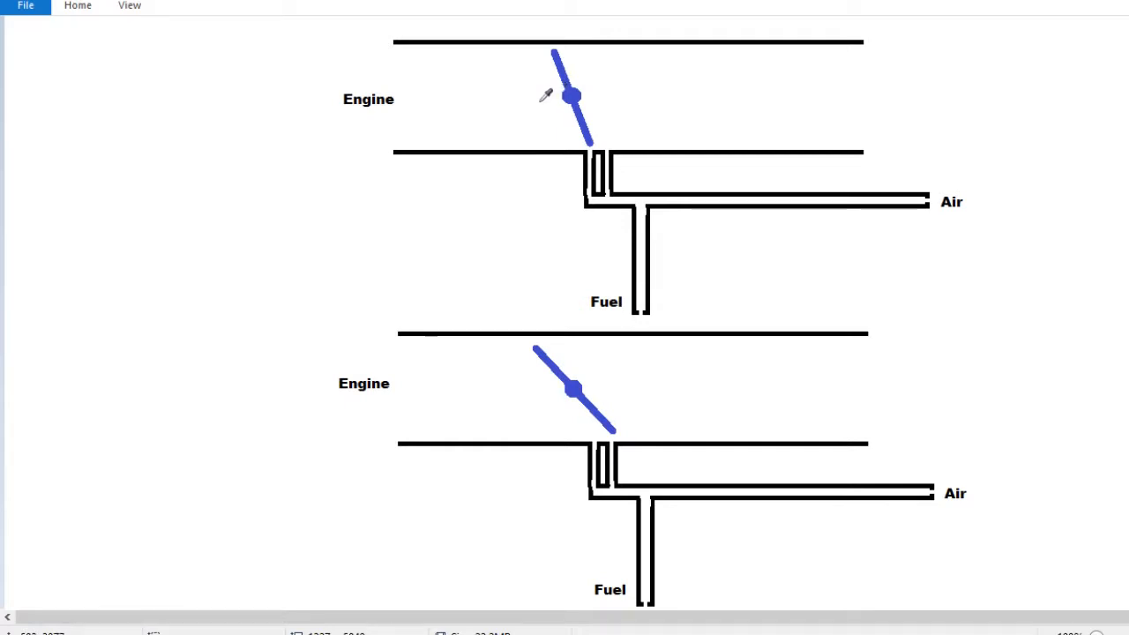
mouse_move(560, 92)
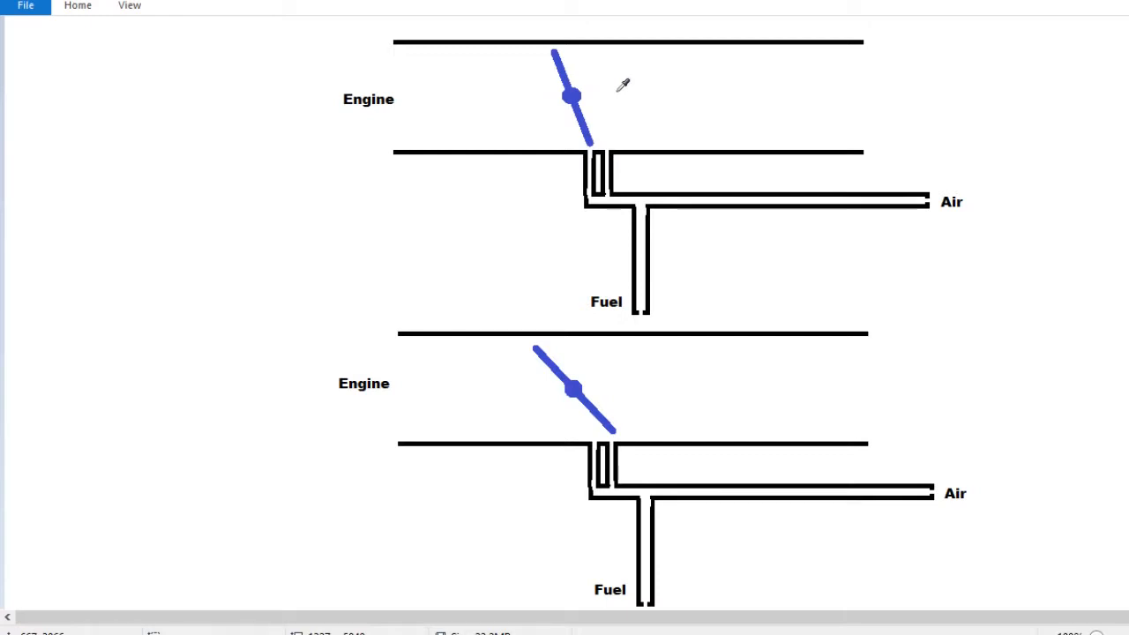
mouse_move(619, 91)
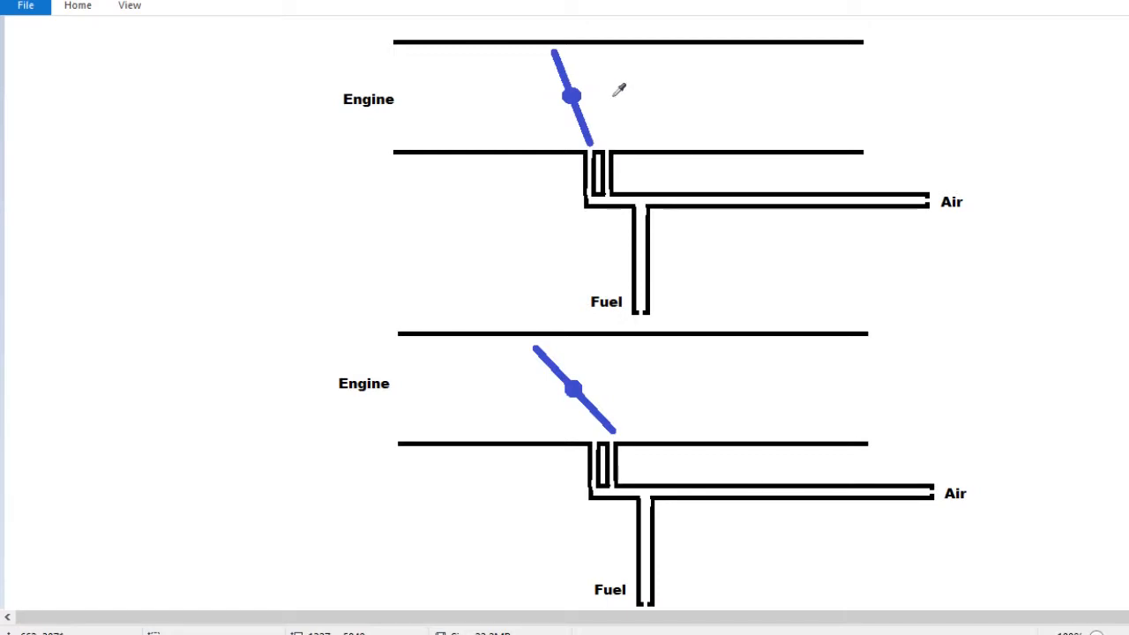
mouse_move(640, 116)
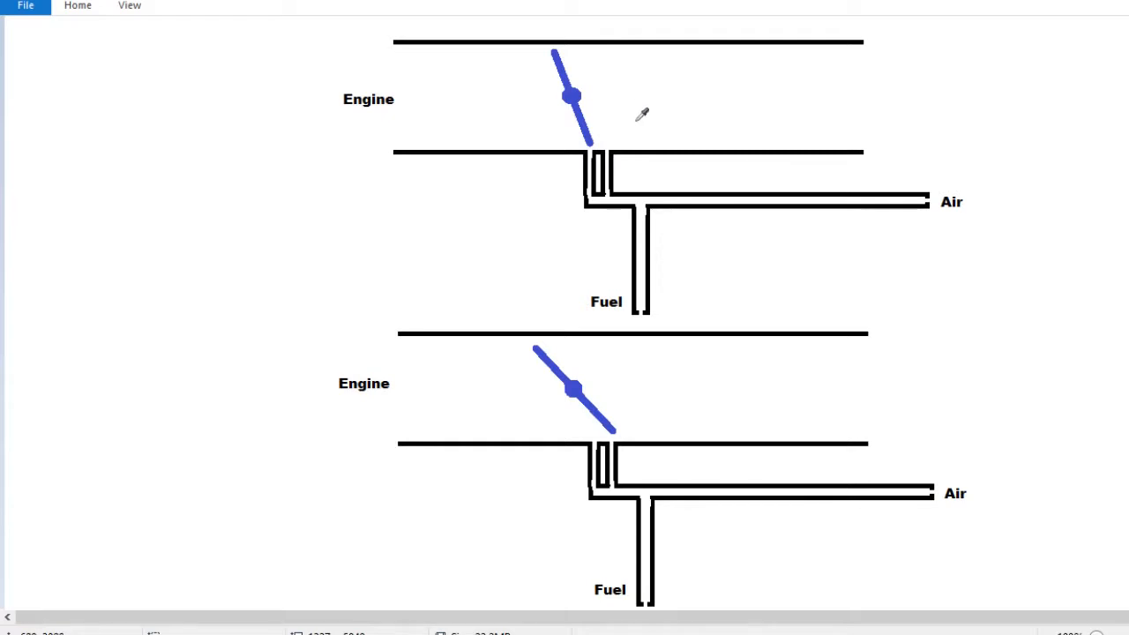
mouse_move(692, 97)
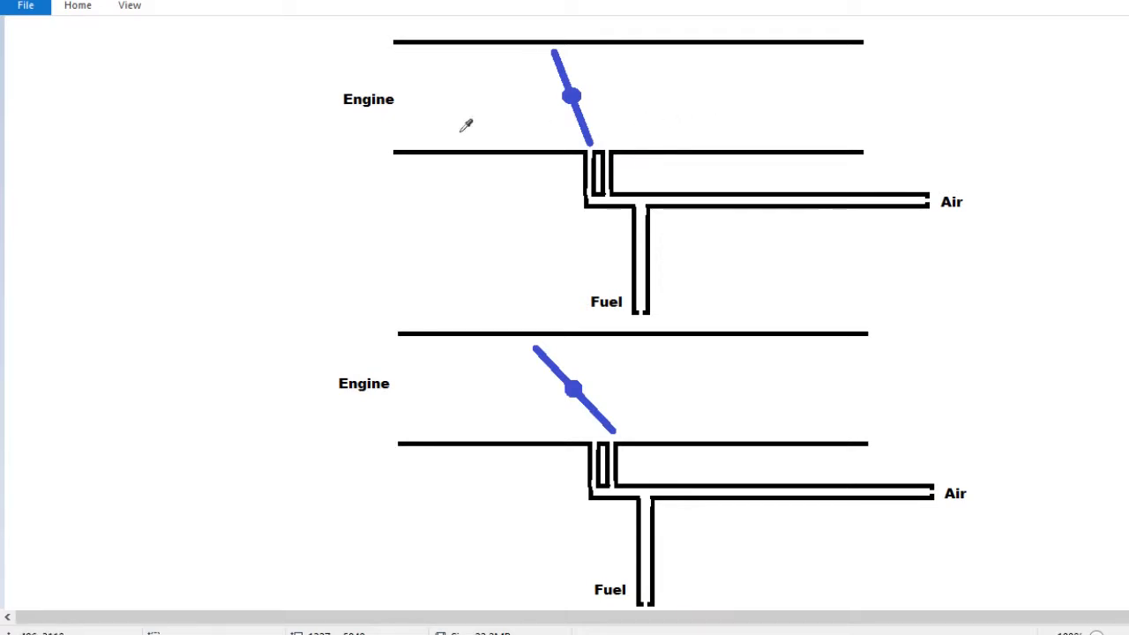
mouse_move(658, 246)
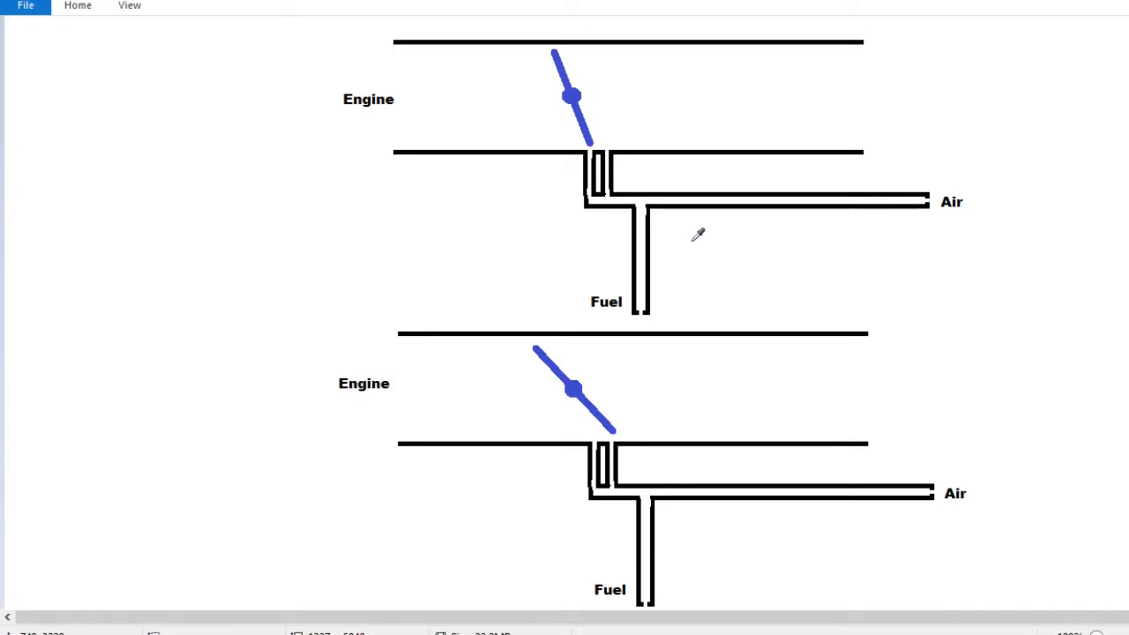
mouse_move(771, 267)
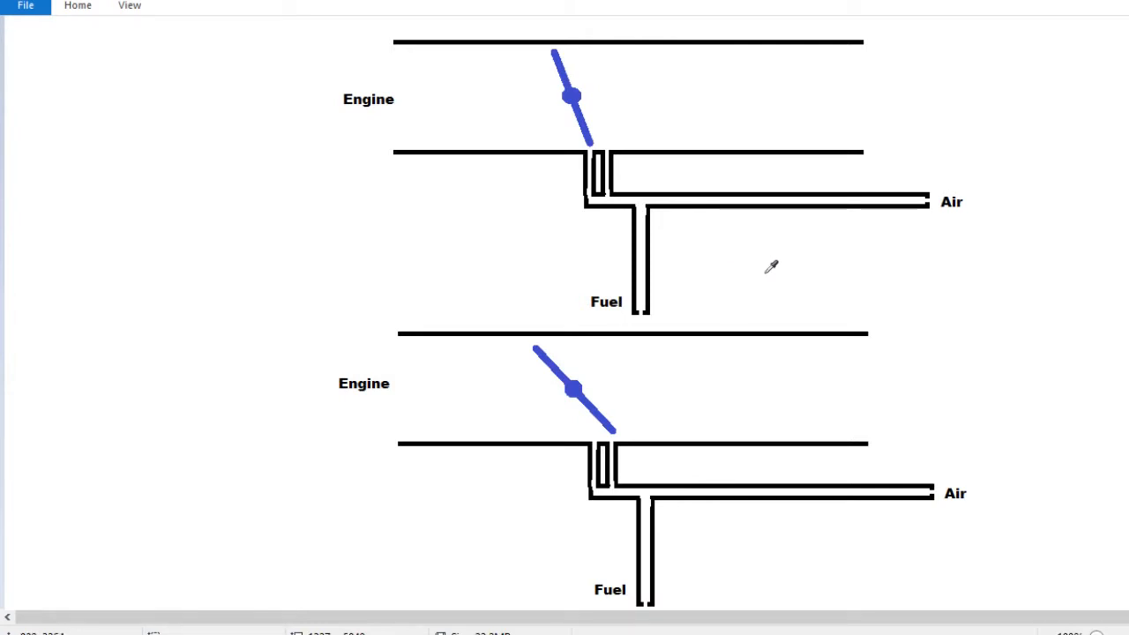
mouse_move(787, 263)
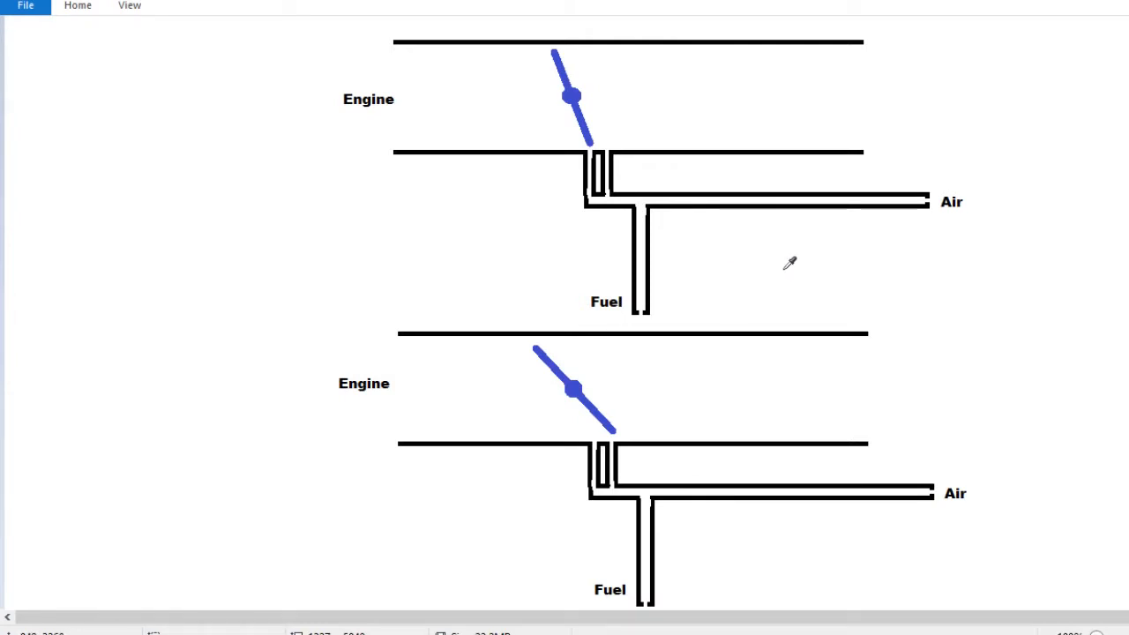
mouse_move(887, 276)
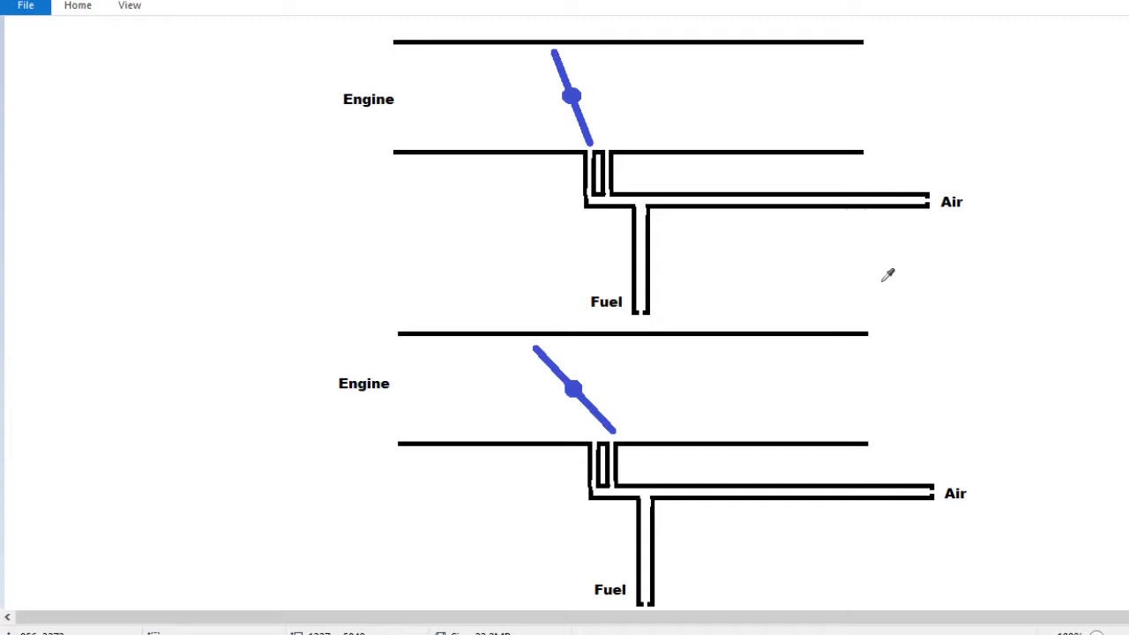
mouse_move(846, 268)
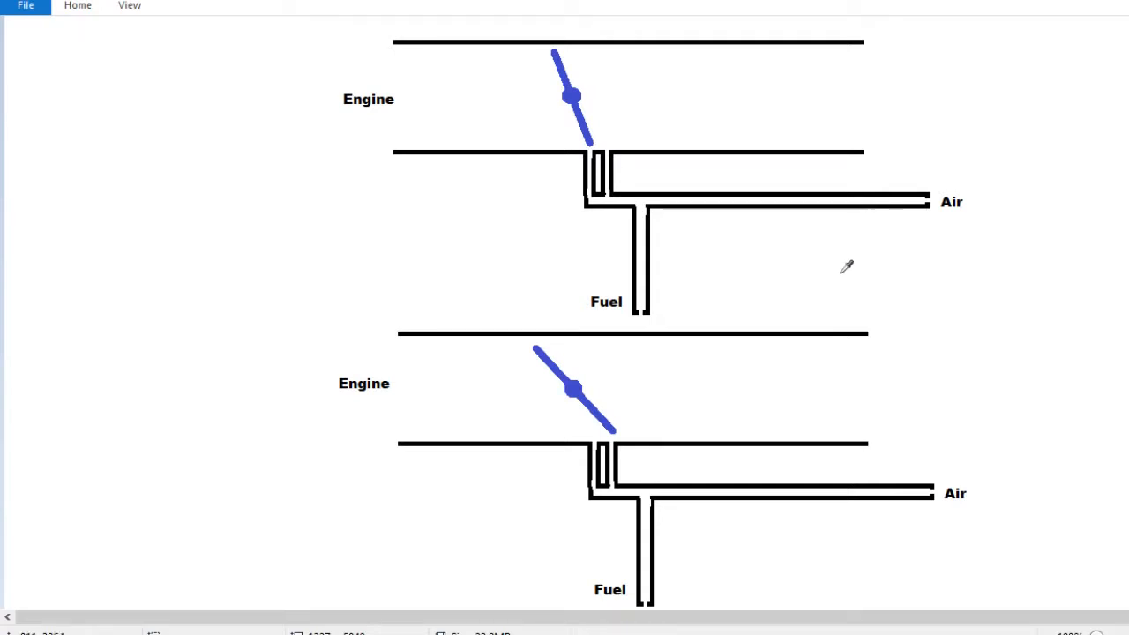
mouse_move(732, 264)
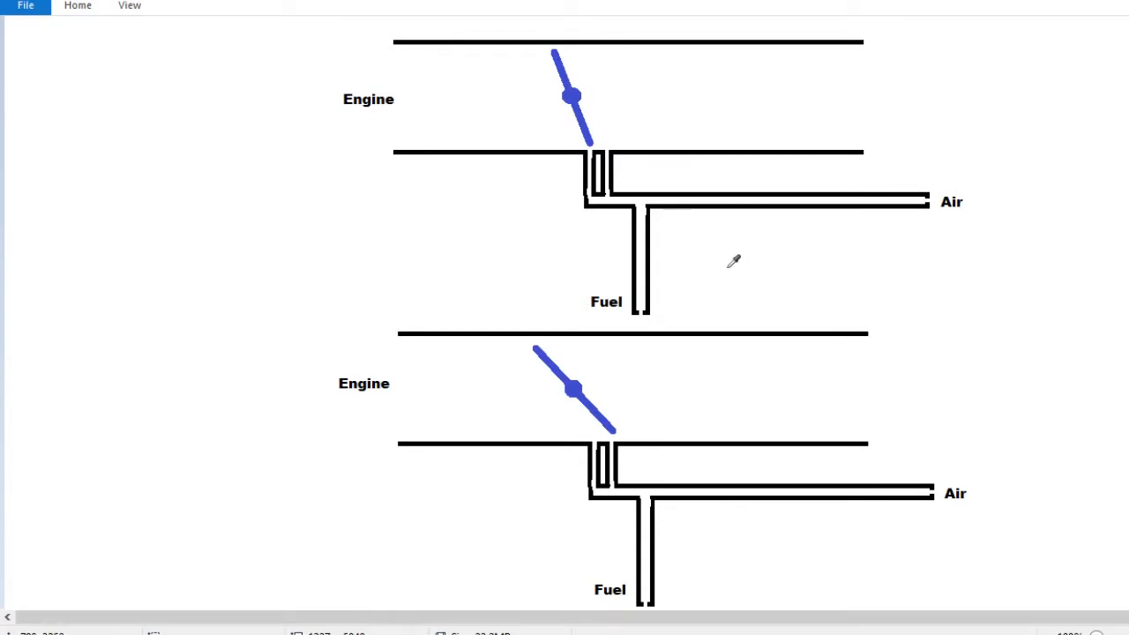
mouse_move(729, 263)
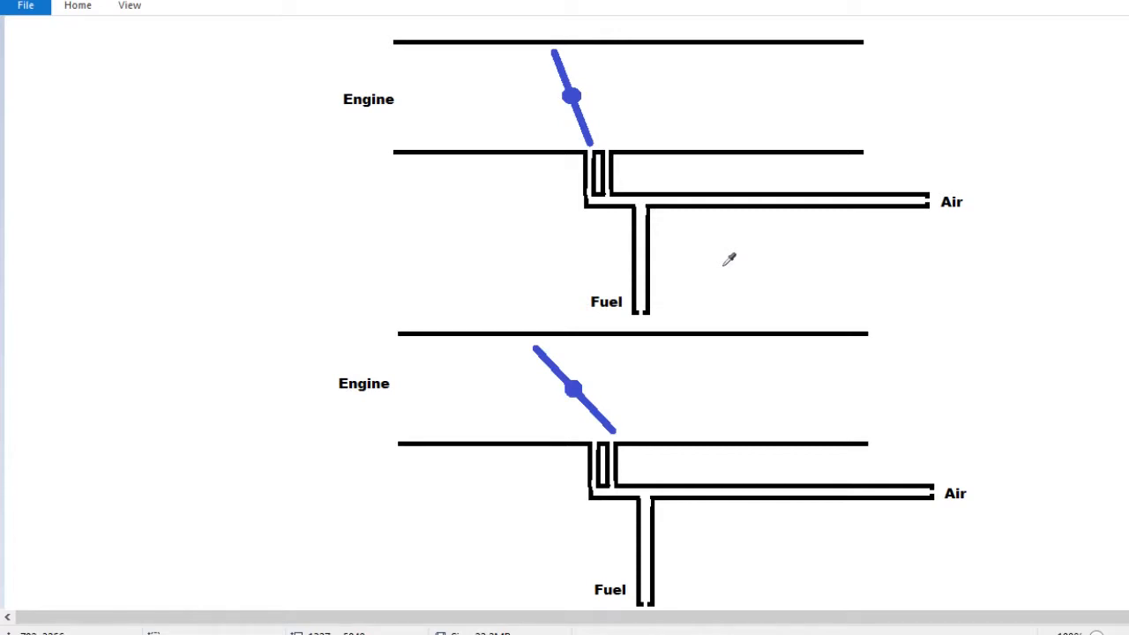
mouse_move(868, 282)
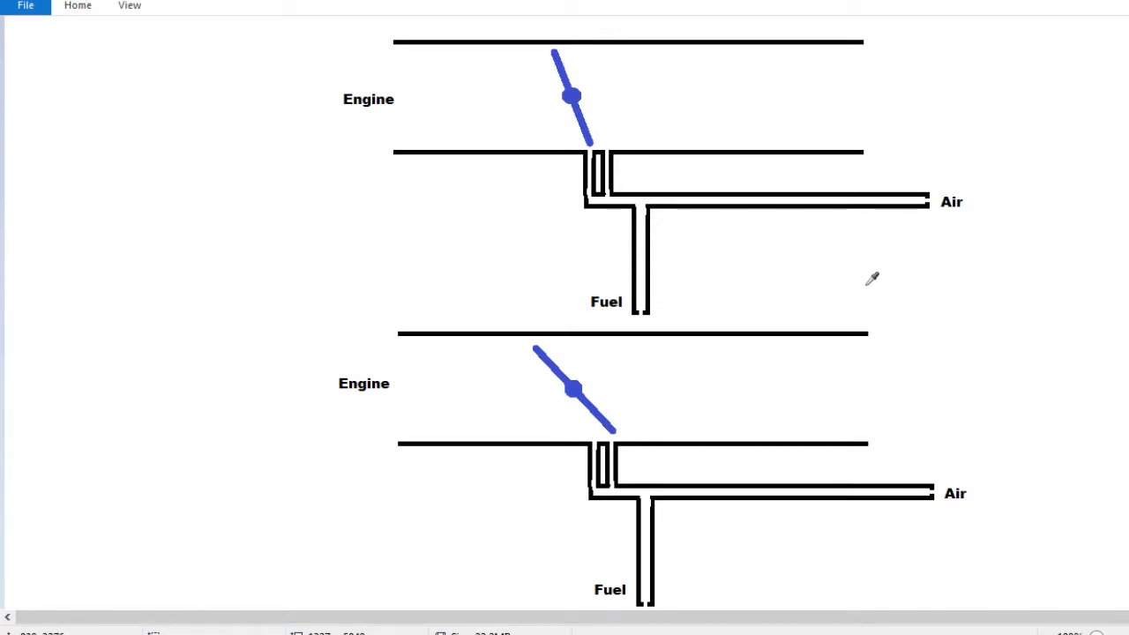
mouse_move(982, 284)
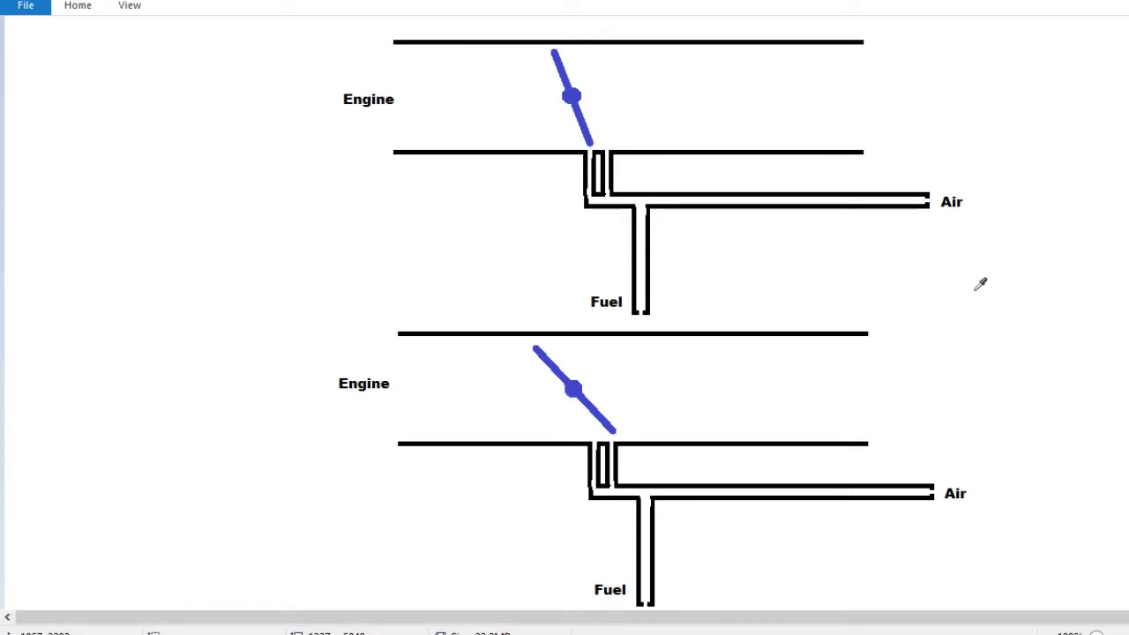
mouse_move(803, 289)
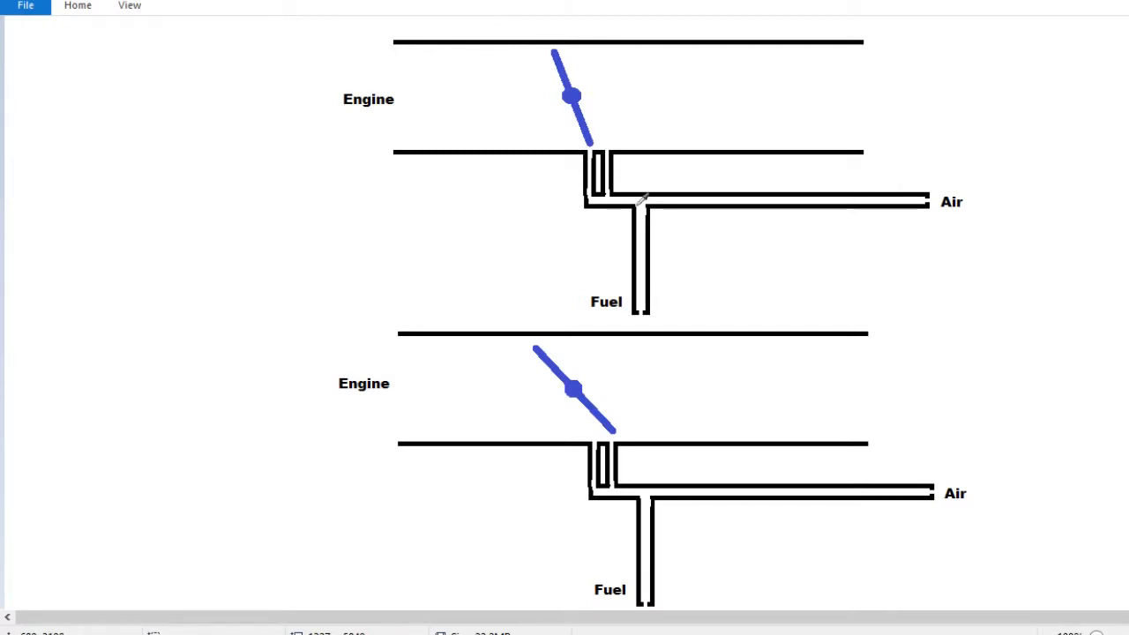
mouse_move(605, 206)
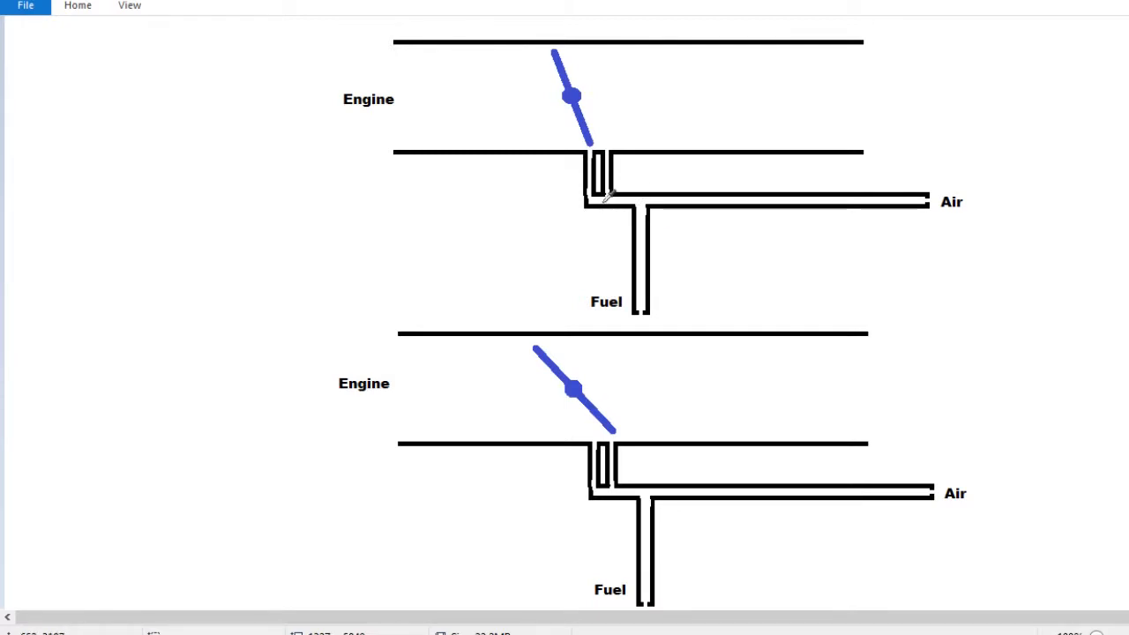
mouse_move(681, 195)
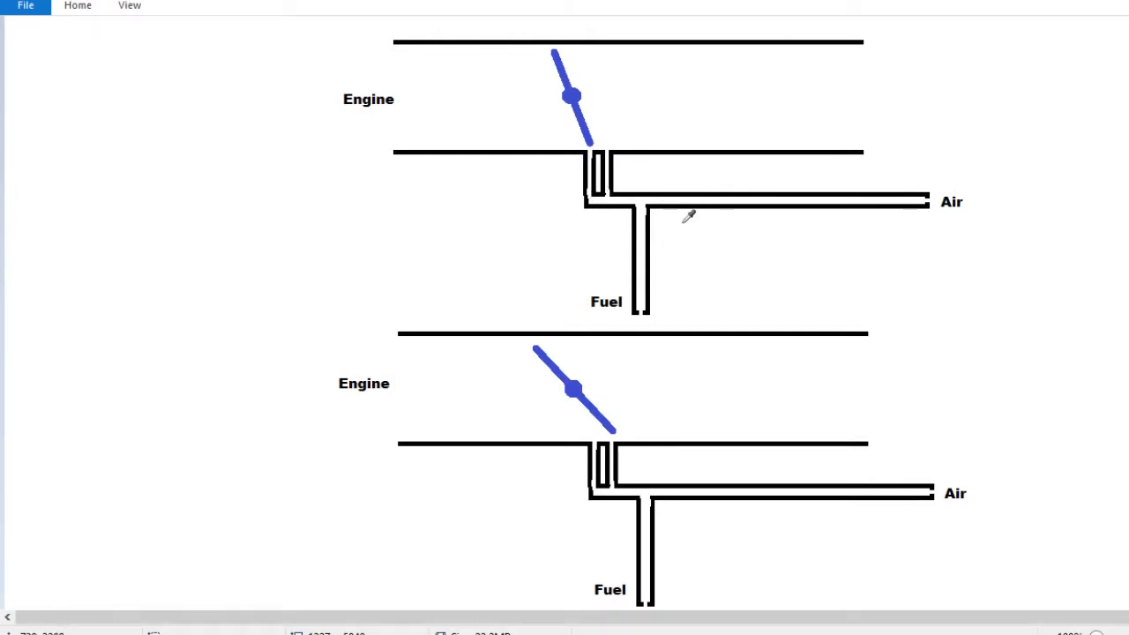
mouse_move(653, 252)
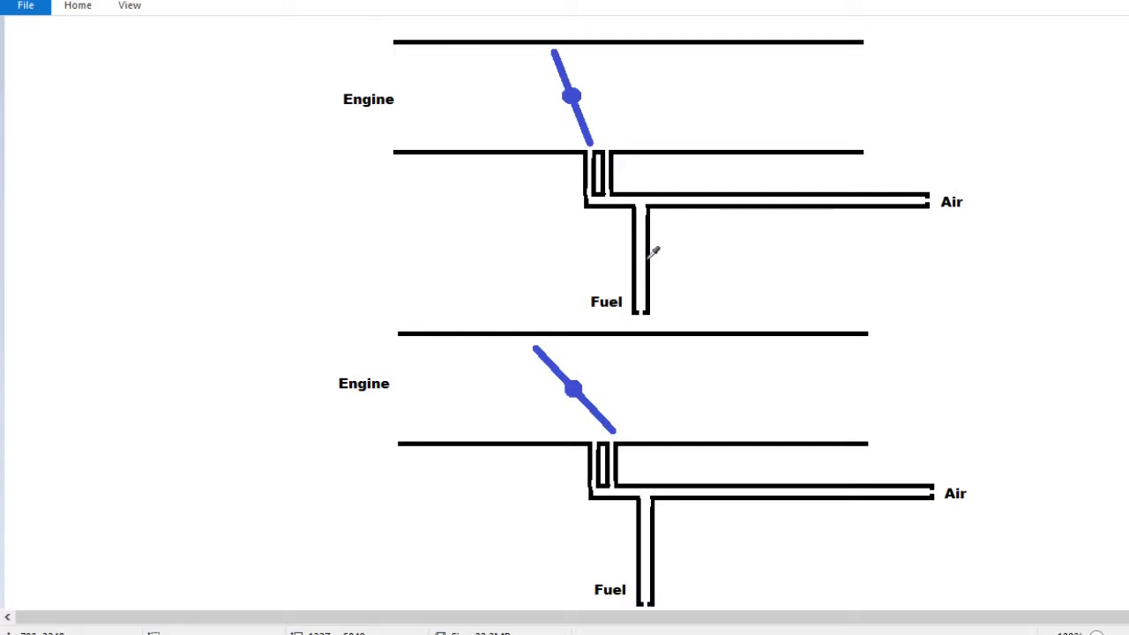
mouse_move(670, 259)
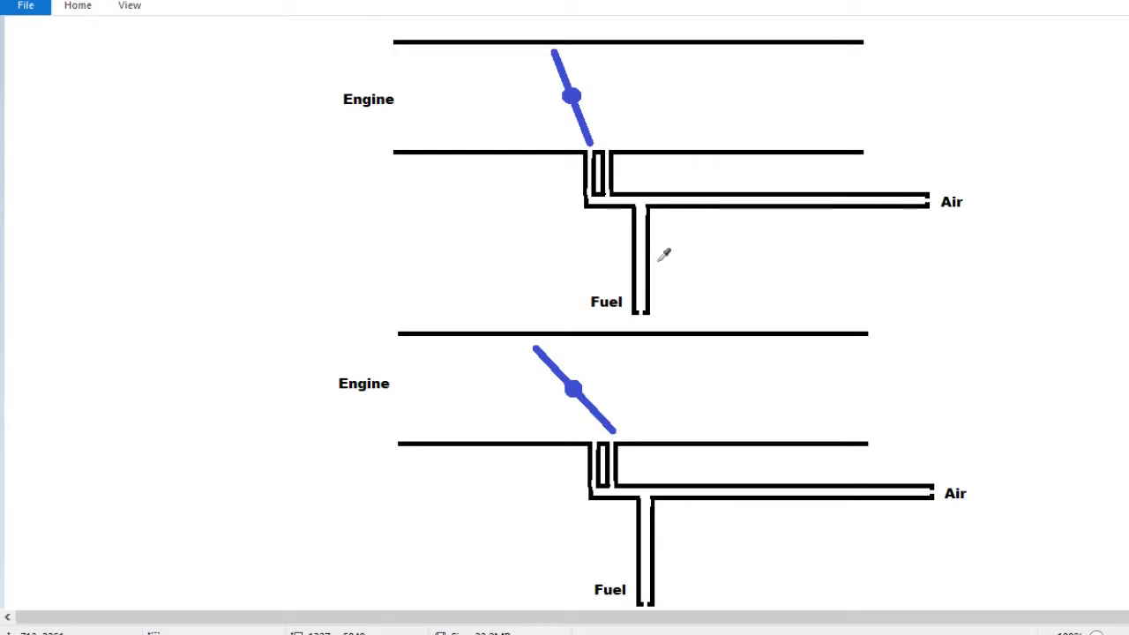
mouse_move(670, 255)
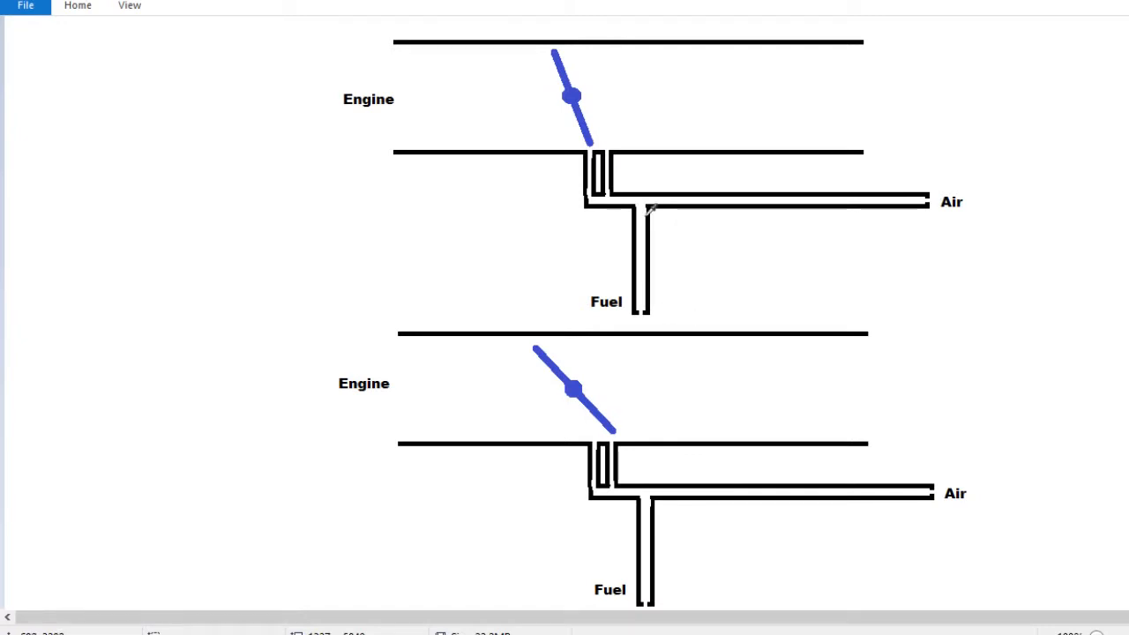
mouse_move(634, 269)
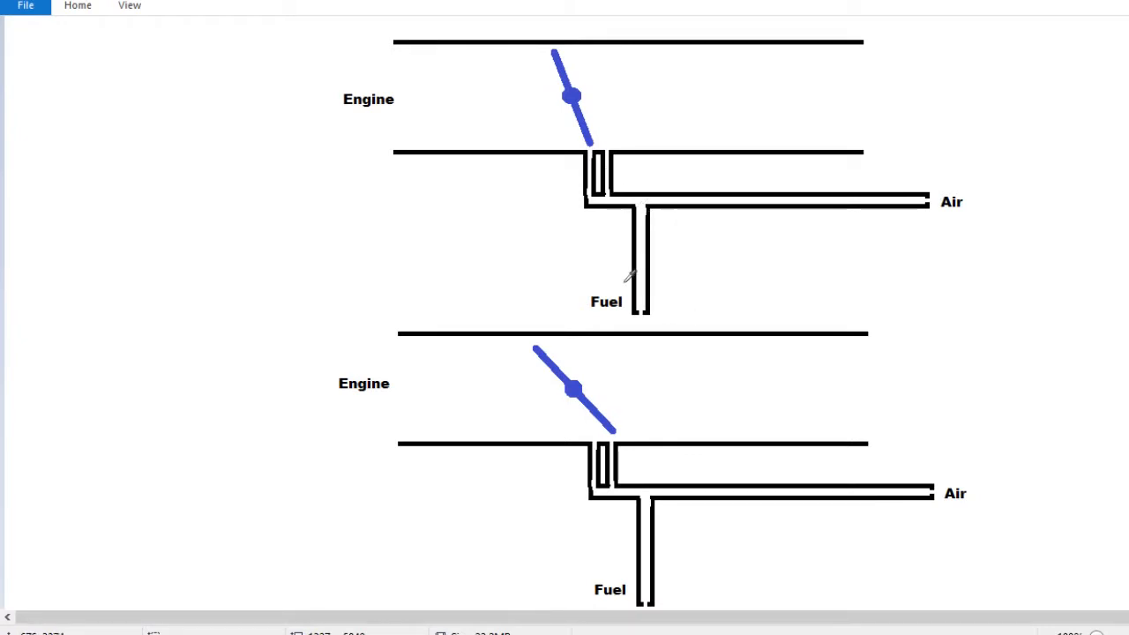
mouse_move(642, 265)
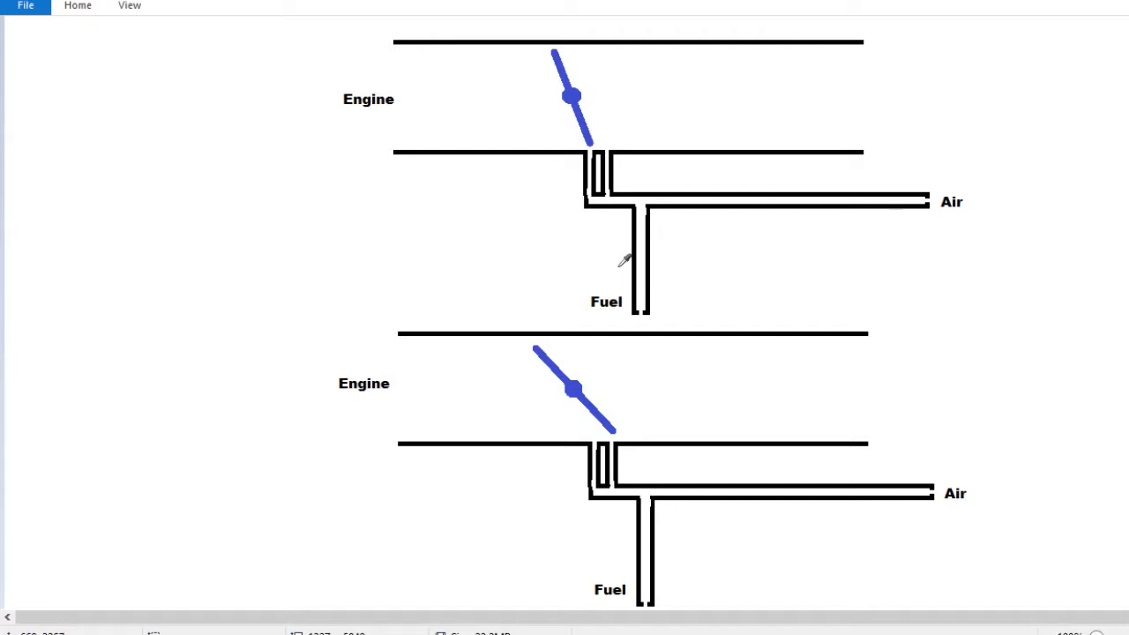
mouse_move(660, 237)
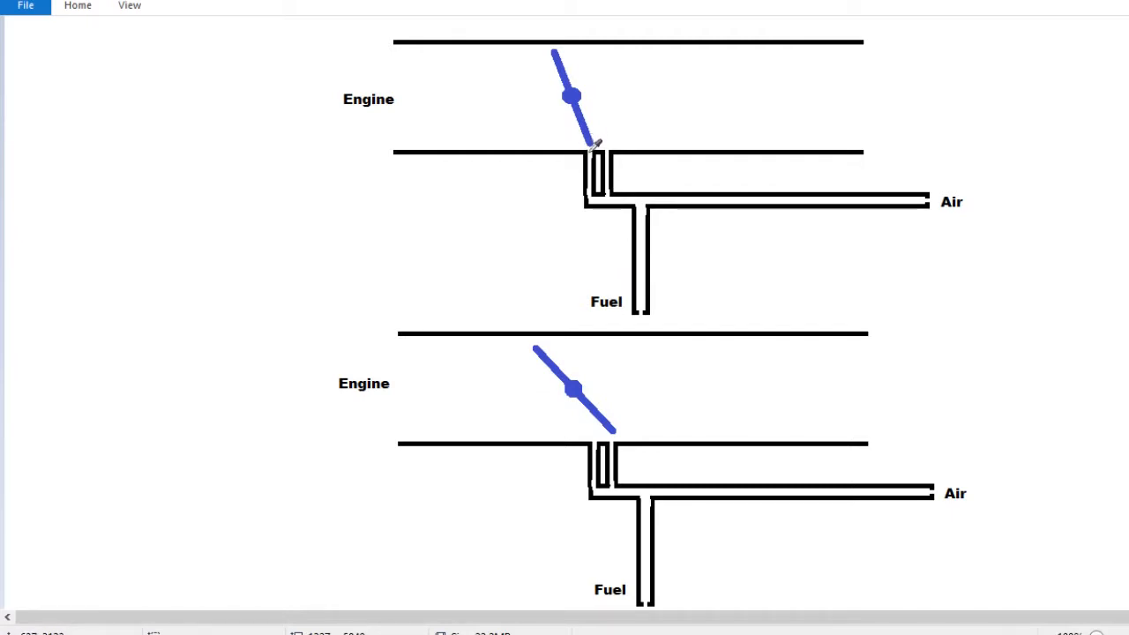
mouse_move(758, 283)
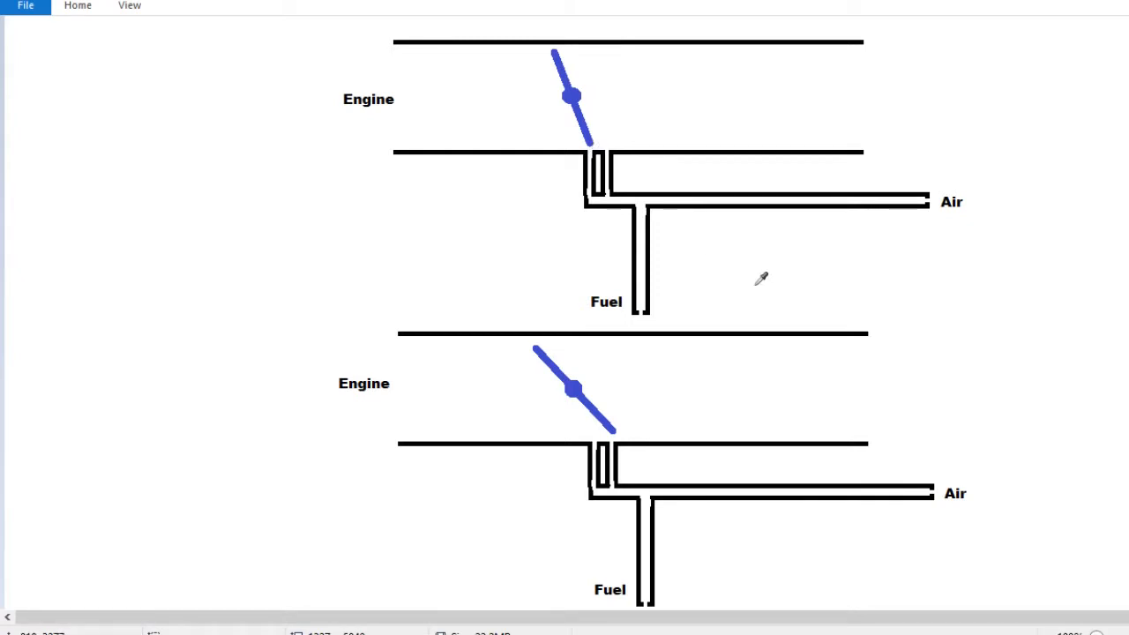
mouse_move(764, 278)
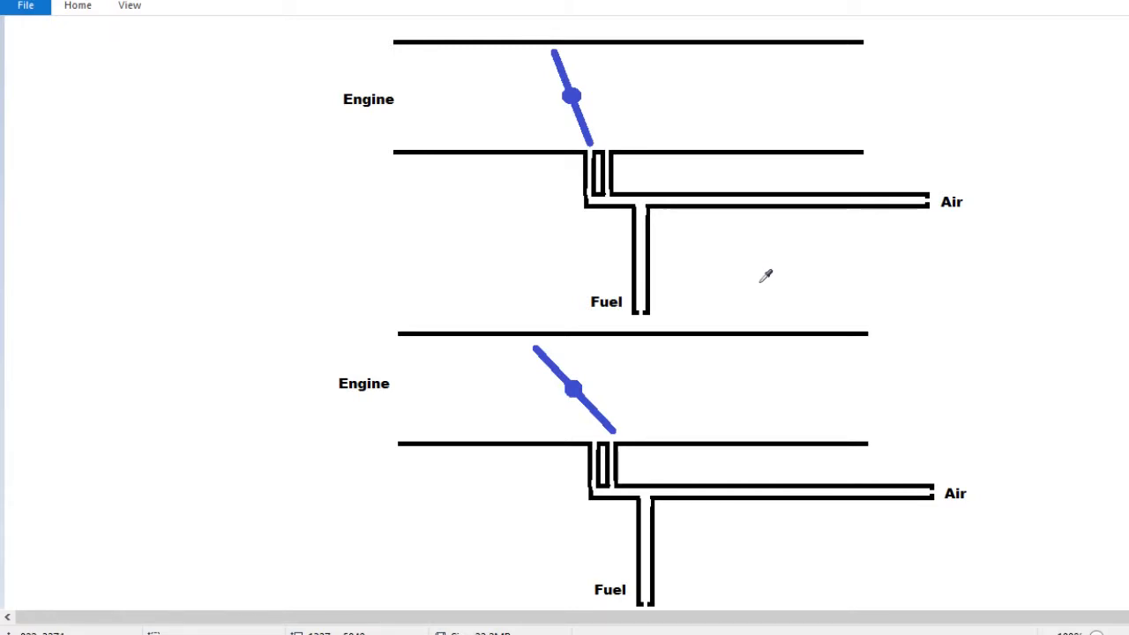
mouse_move(616, 168)
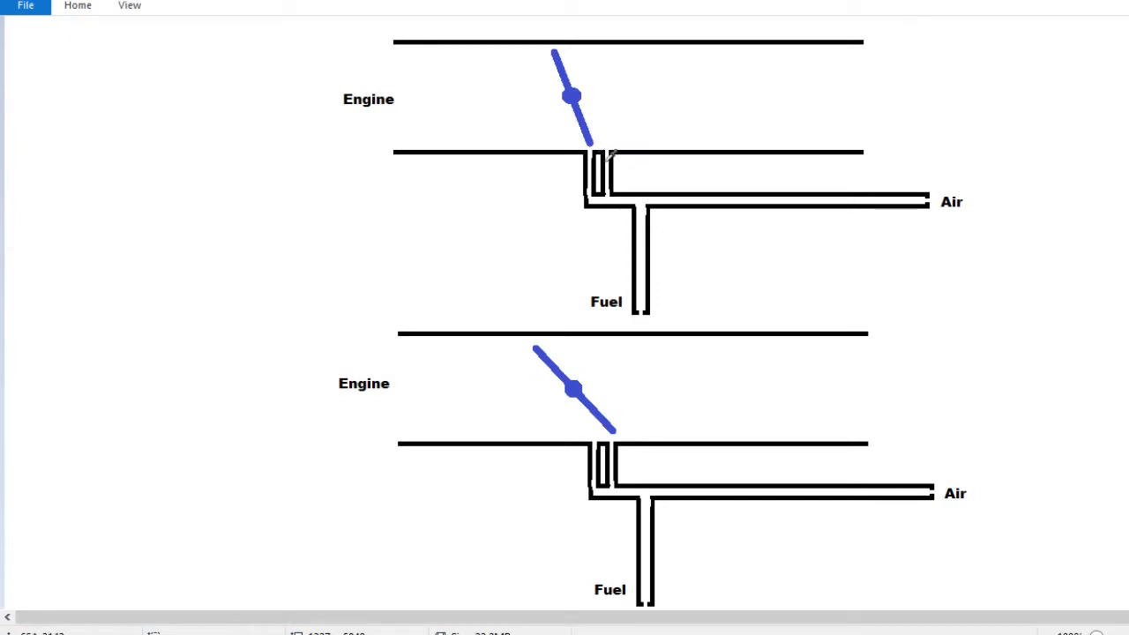
mouse_move(601, 139)
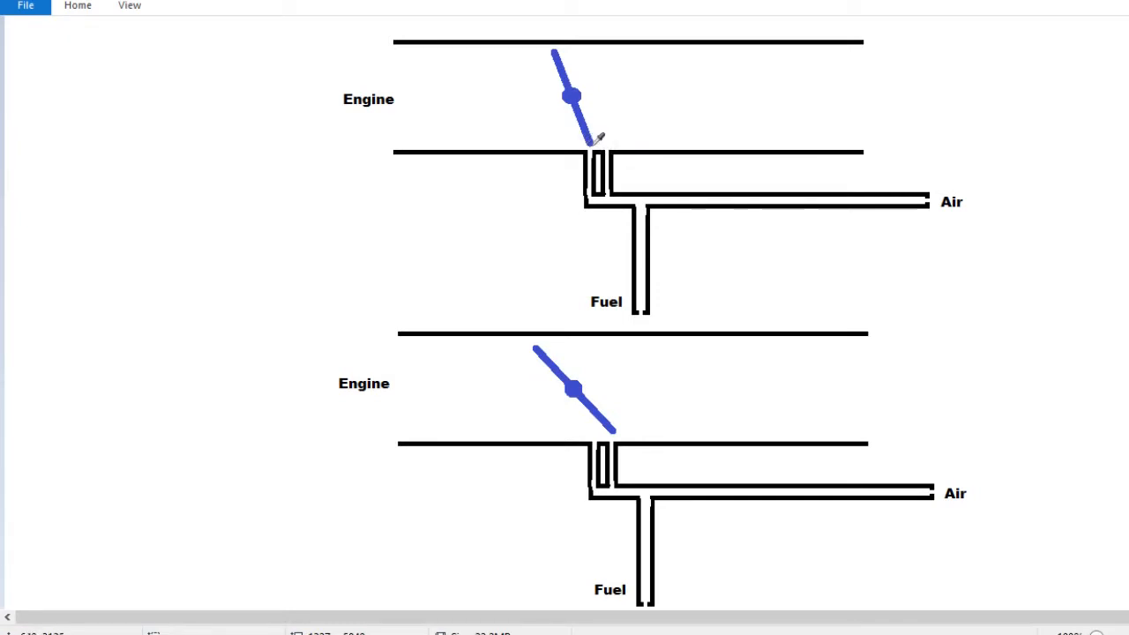
mouse_move(778, 282)
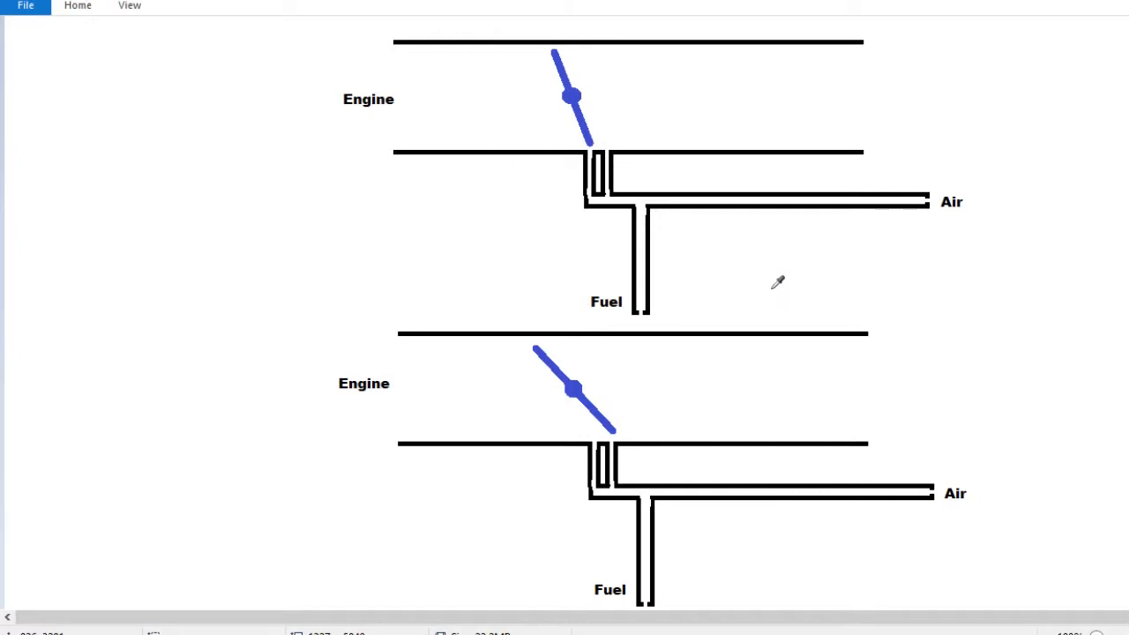
mouse_move(859, 283)
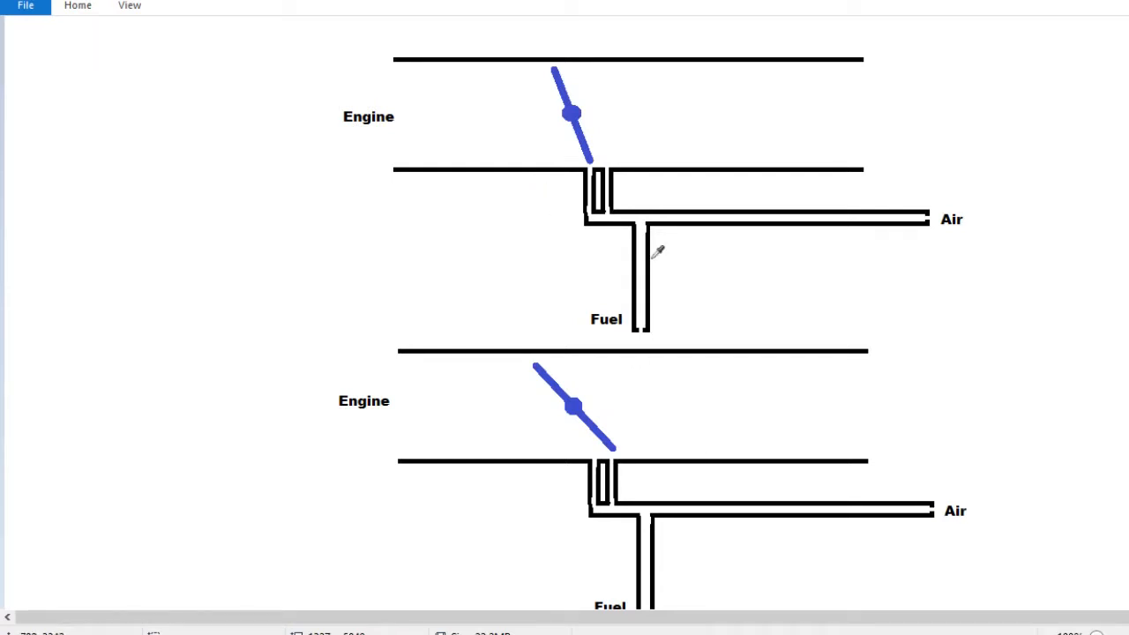
mouse_move(704, 250)
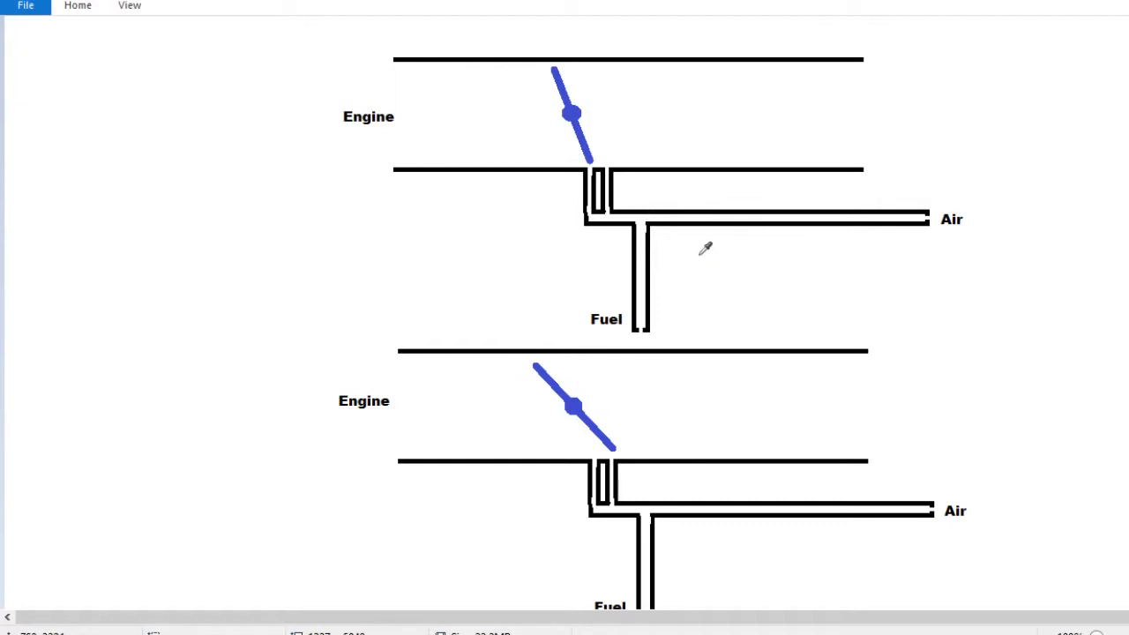
mouse_move(674, 293)
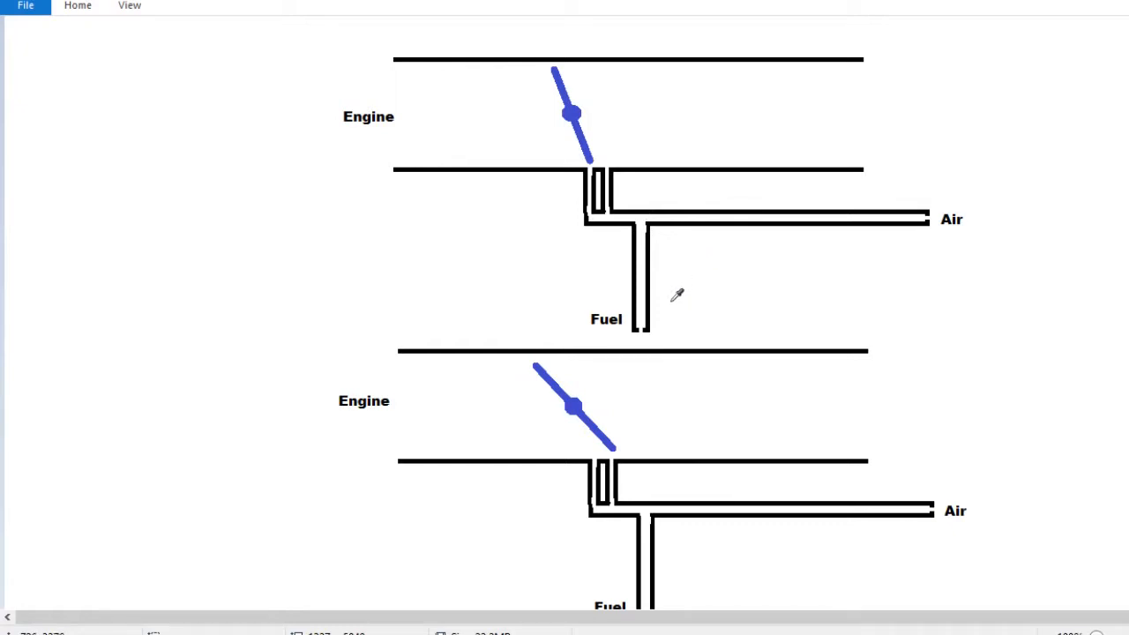
mouse_move(650, 324)
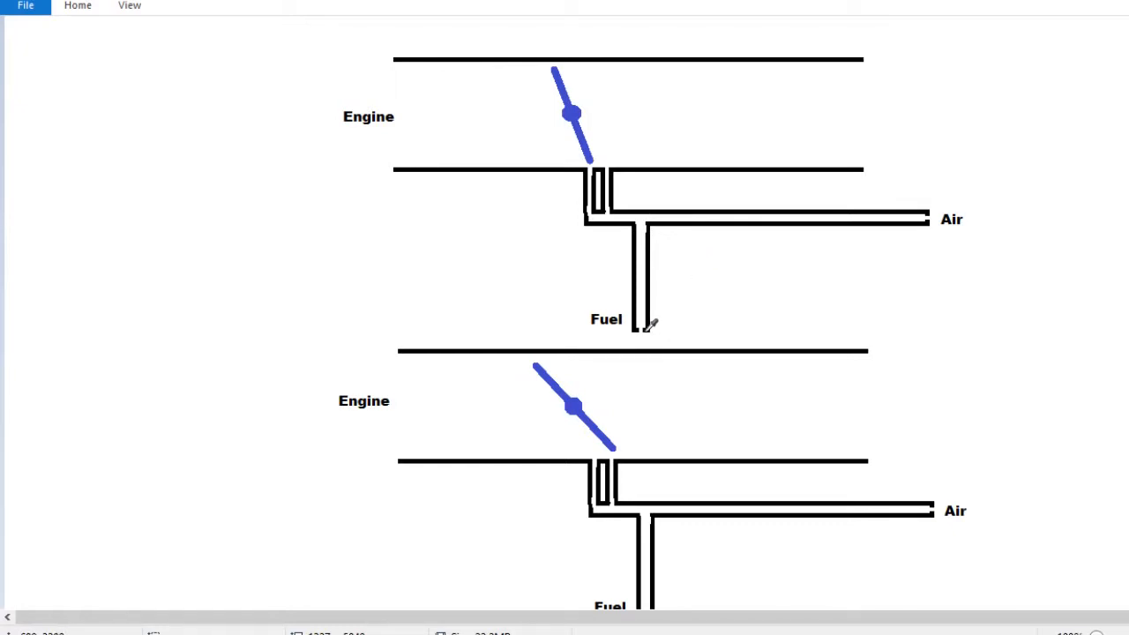
mouse_move(645, 282)
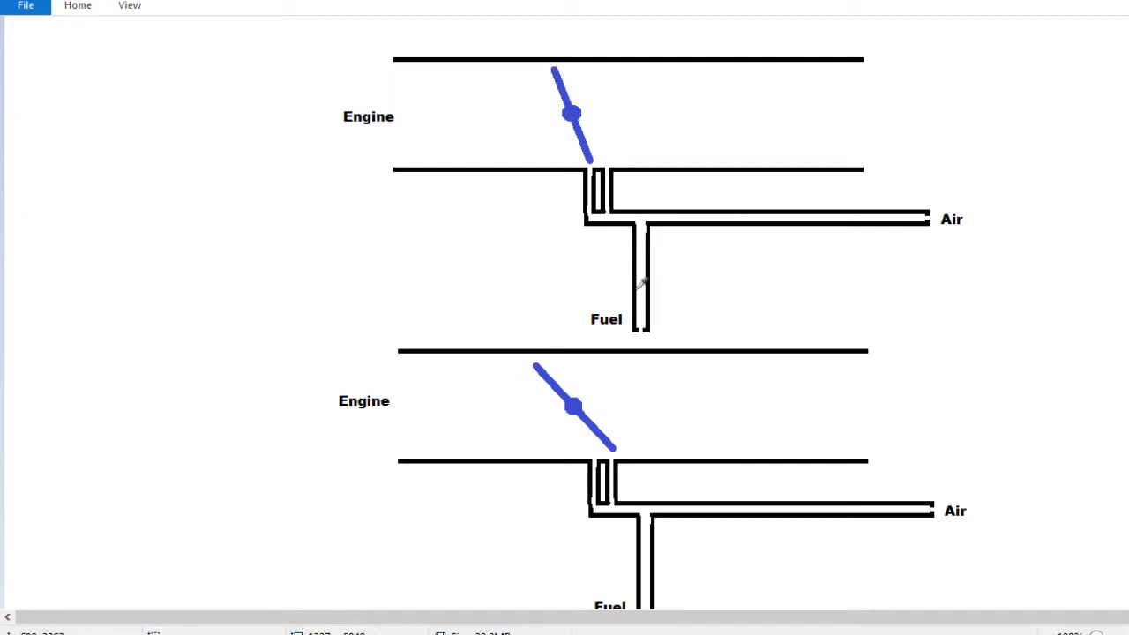
mouse_move(961, 212)
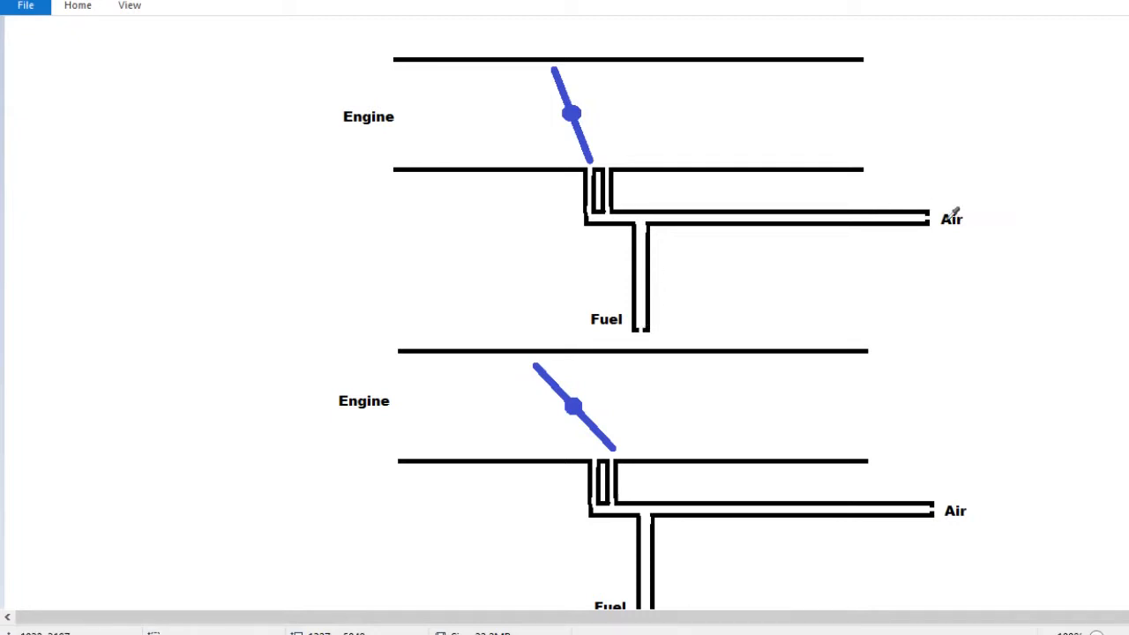
mouse_move(609, 194)
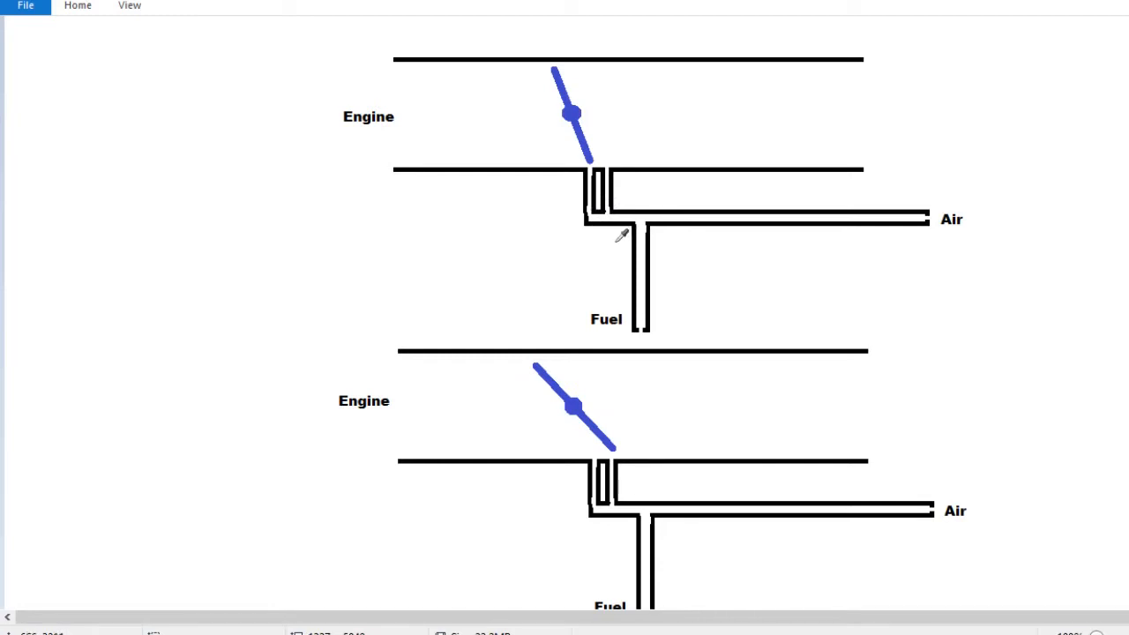
mouse_move(918, 203)
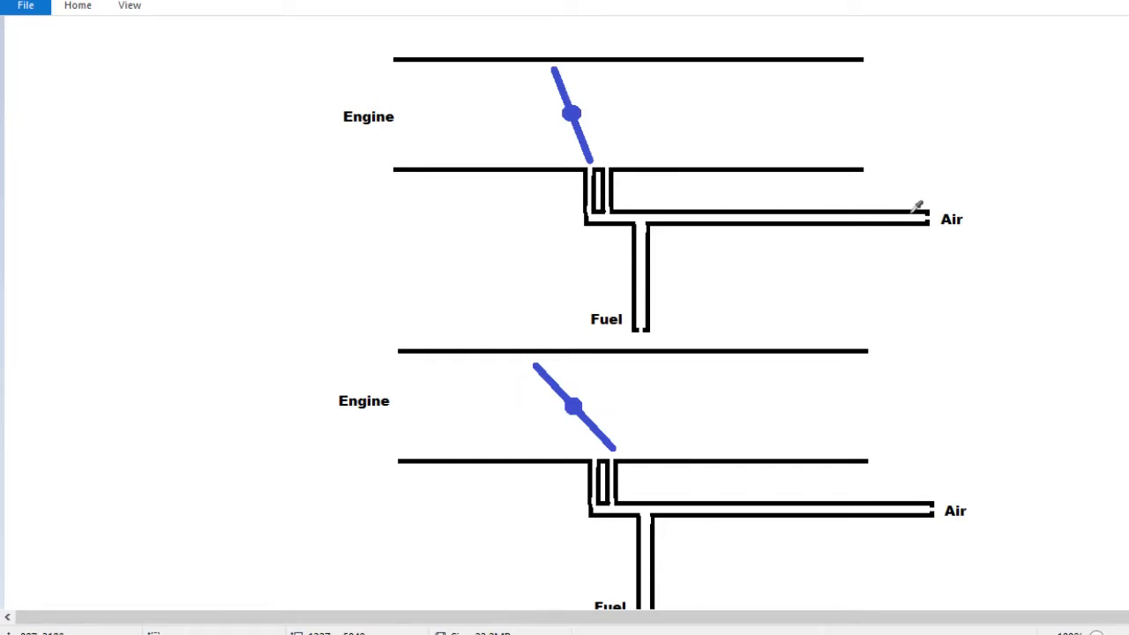
mouse_move(695, 282)
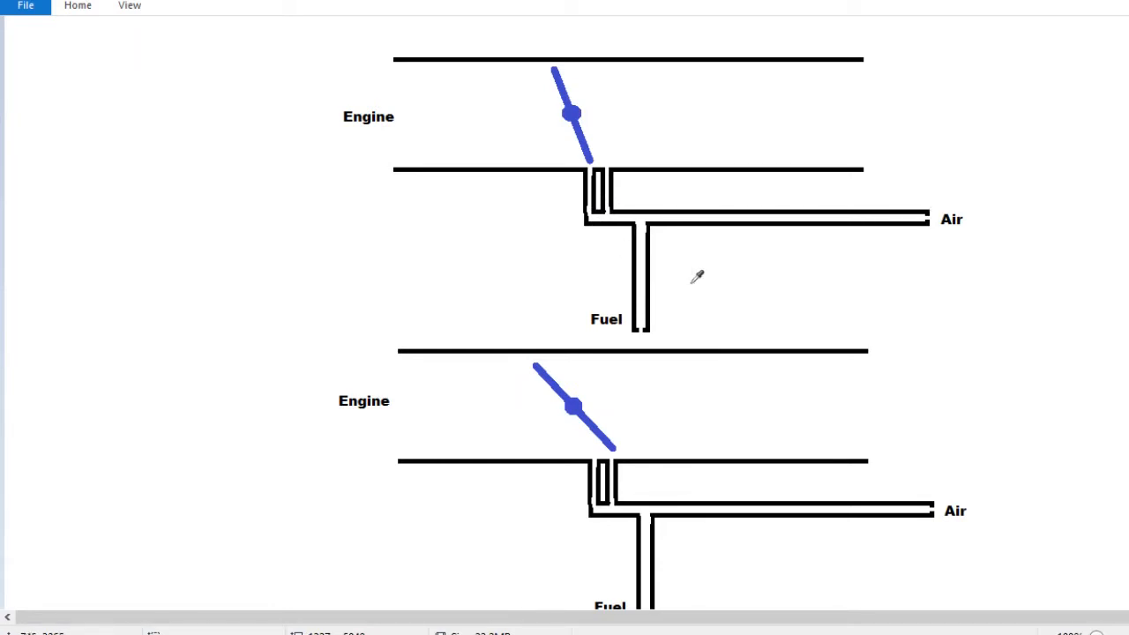
mouse_move(728, 281)
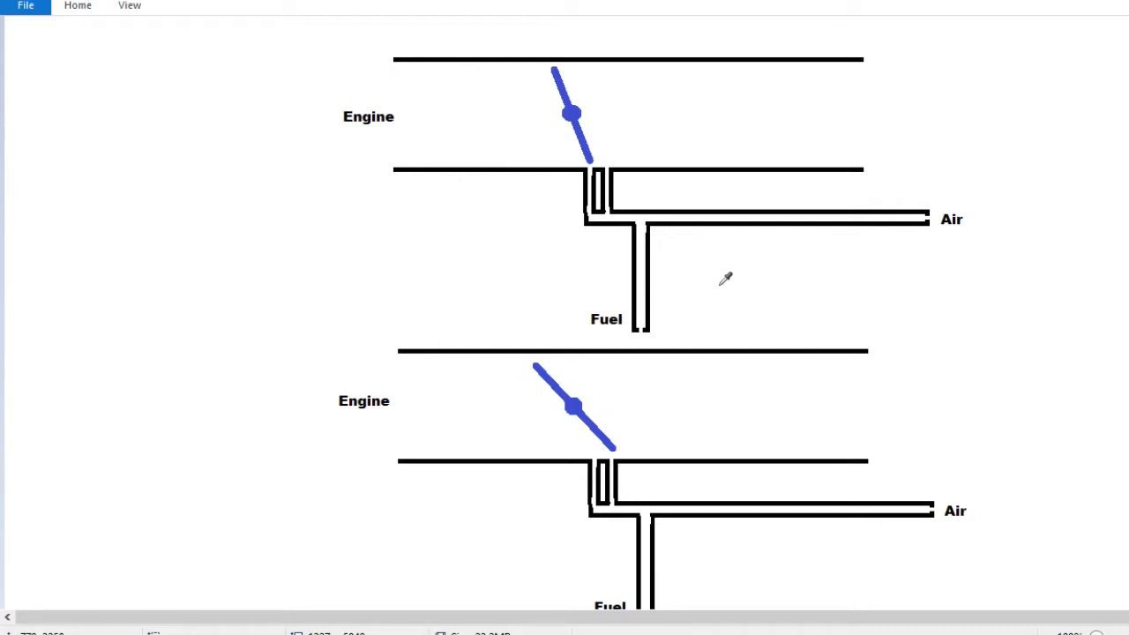
mouse_move(632, 267)
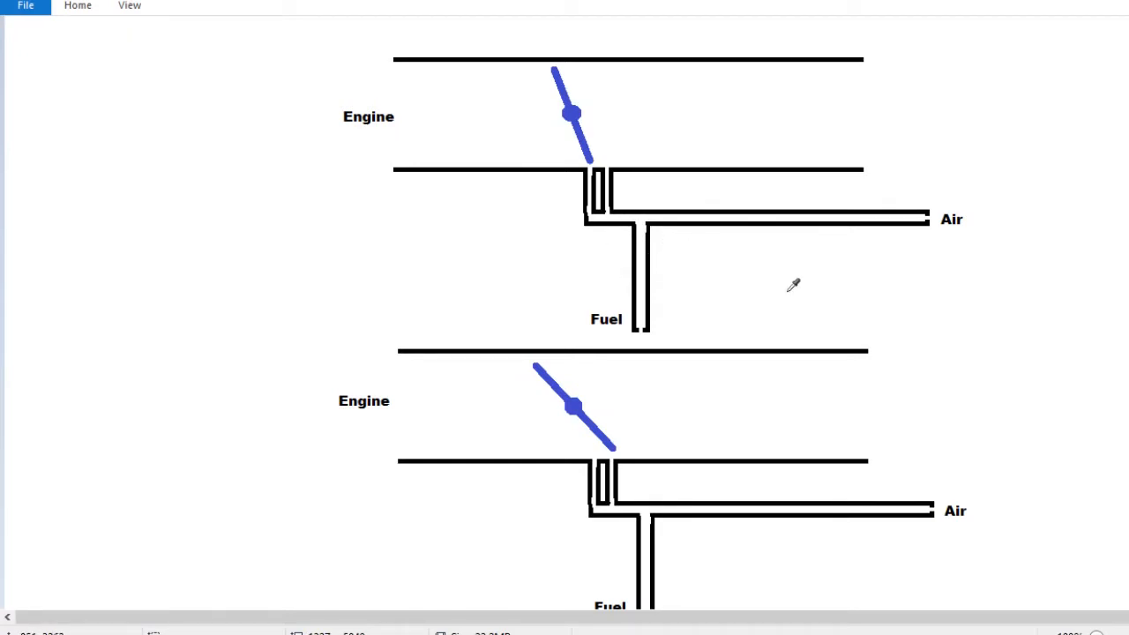
mouse_move(811, 274)
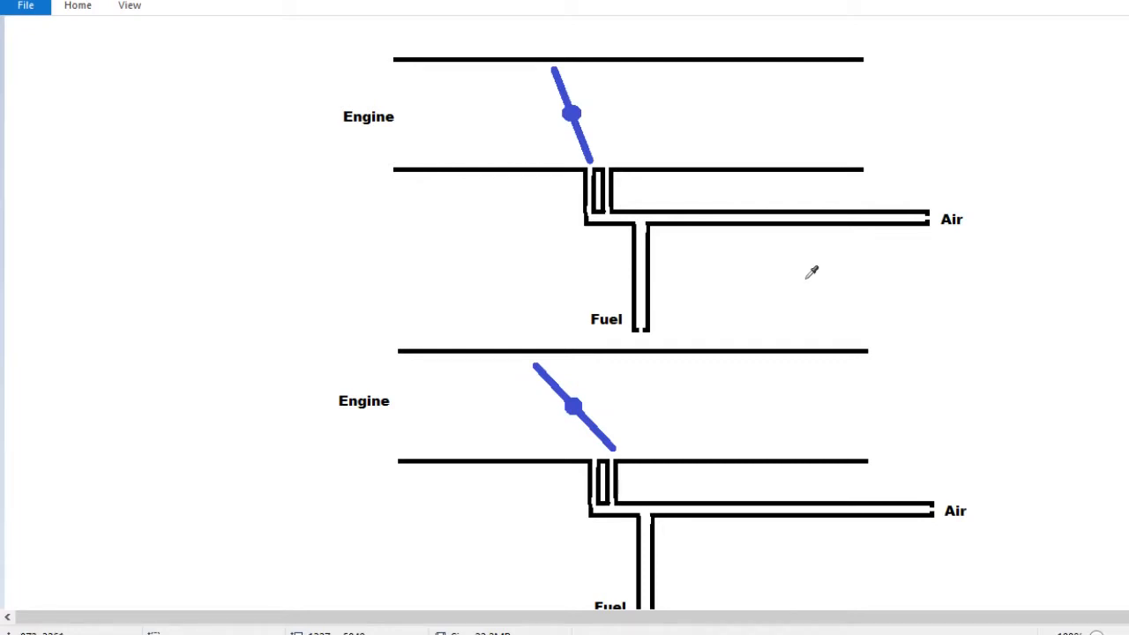
mouse_move(816, 280)
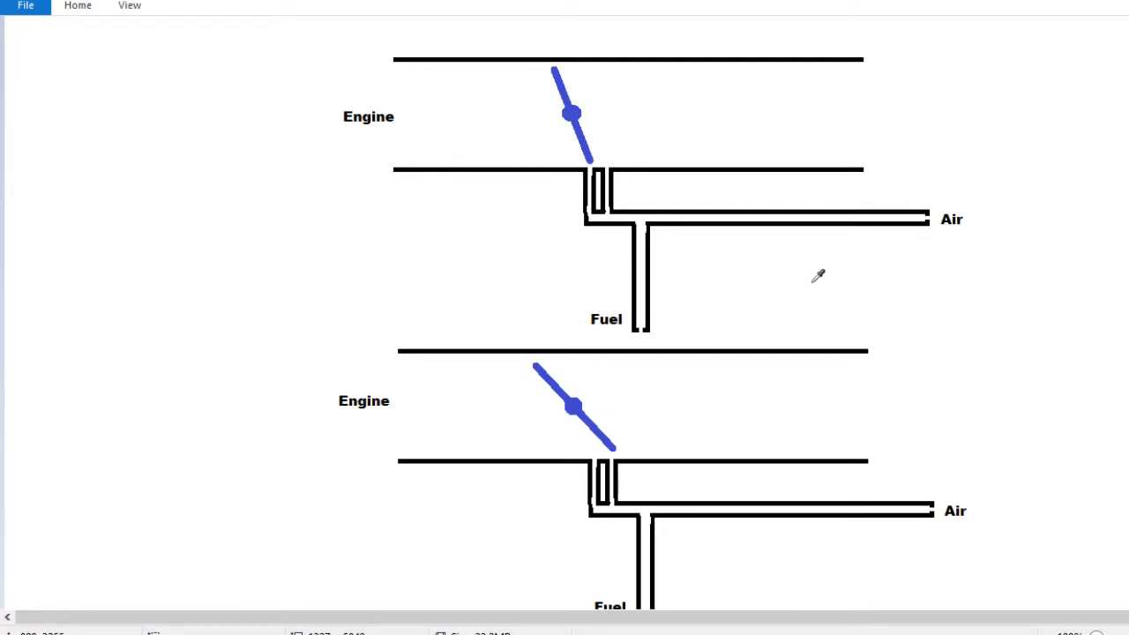
mouse_move(847, 269)
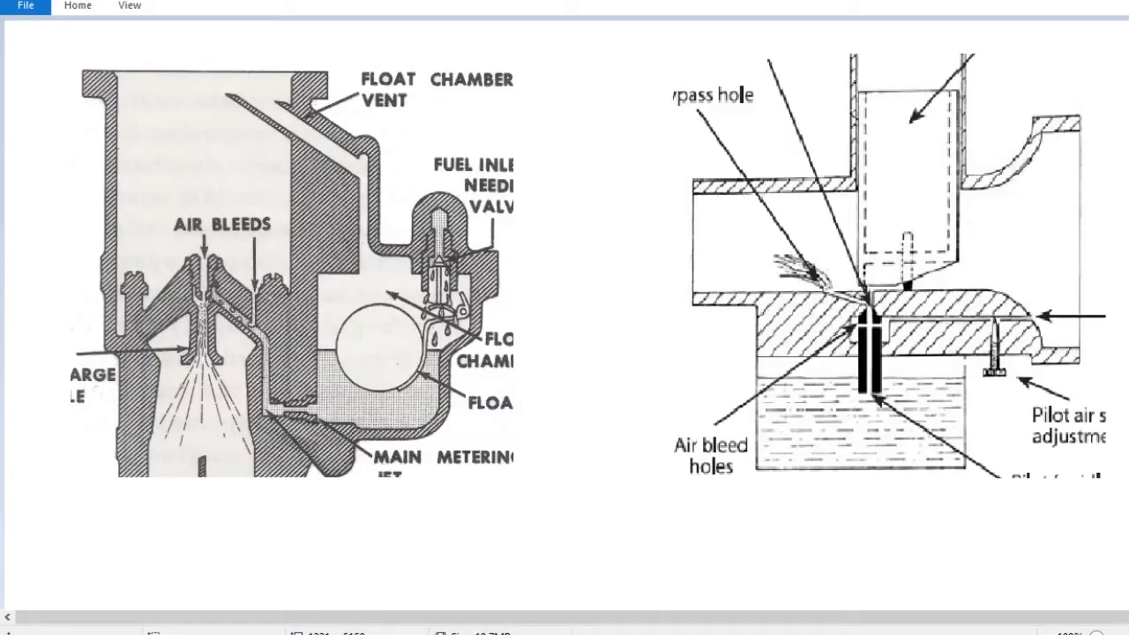
mouse_move(696, 7)
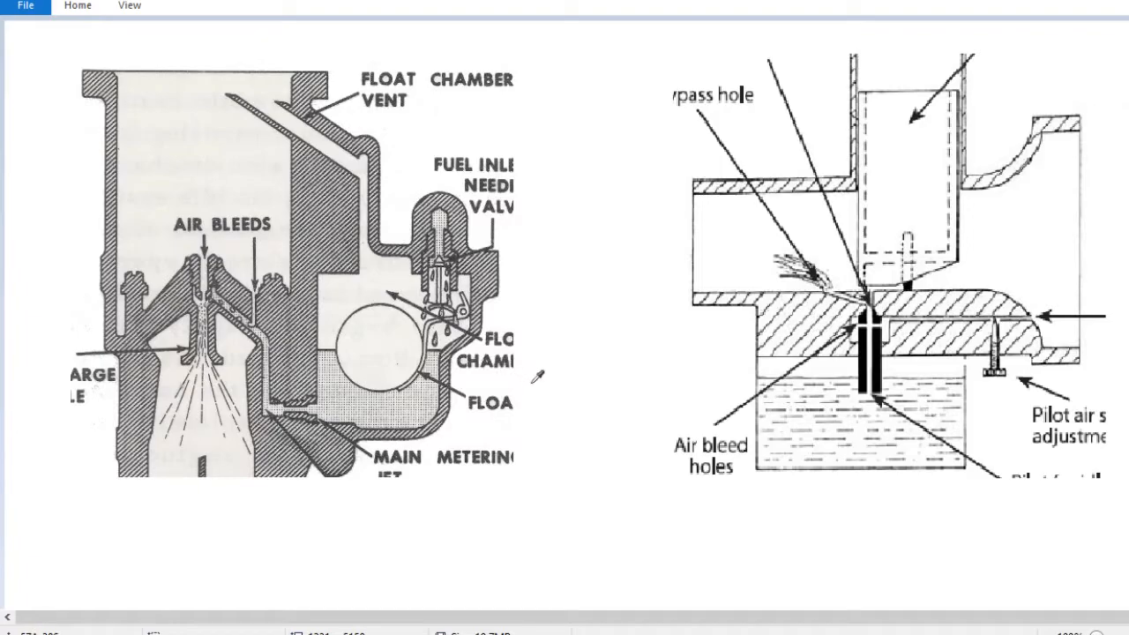
mouse_move(587, 404)
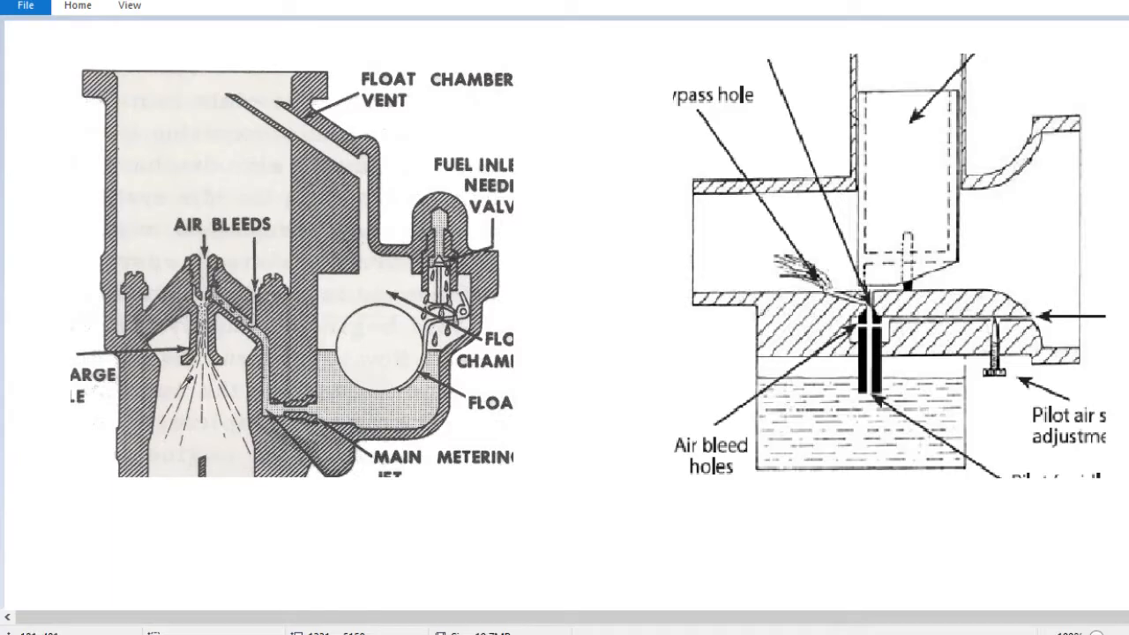
mouse_move(223, 395)
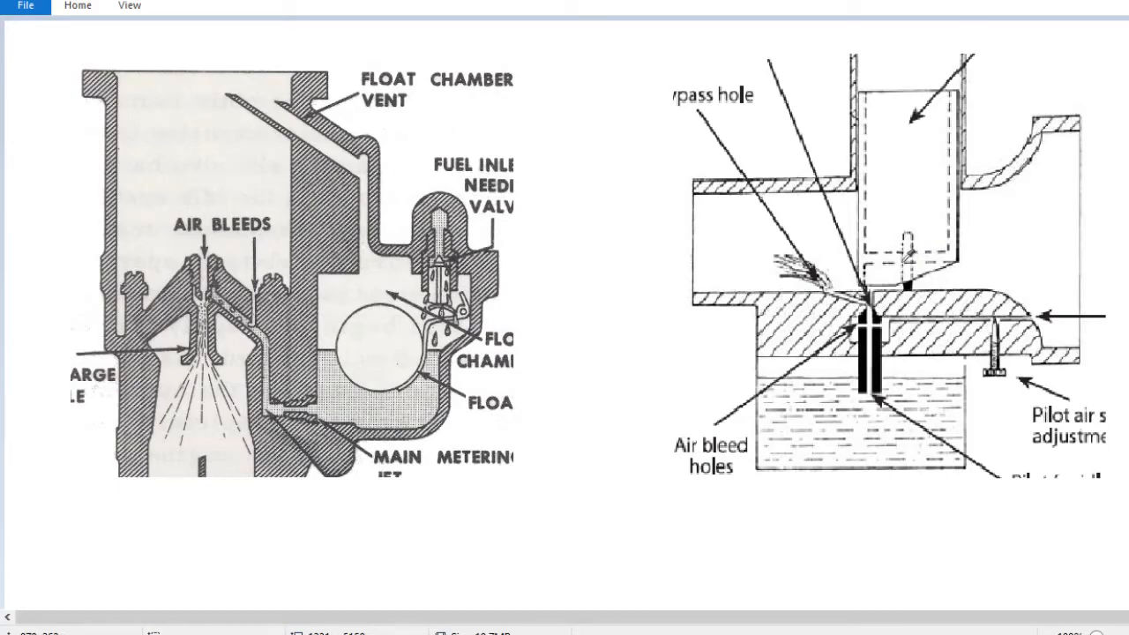
mouse_move(919, 177)
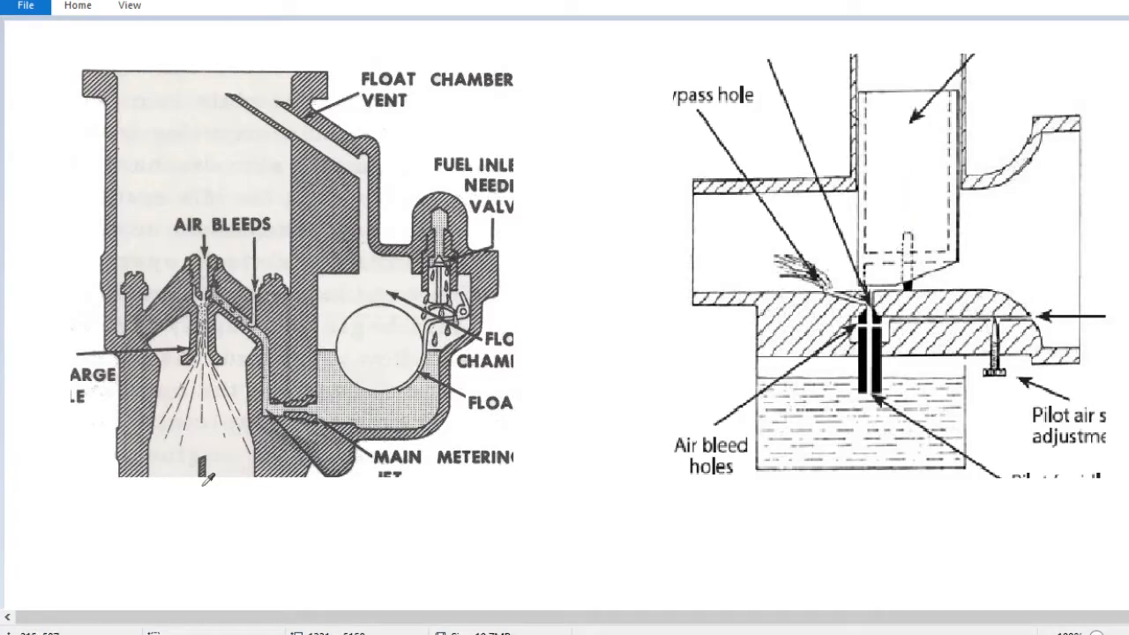
mouse_move(206, 459)
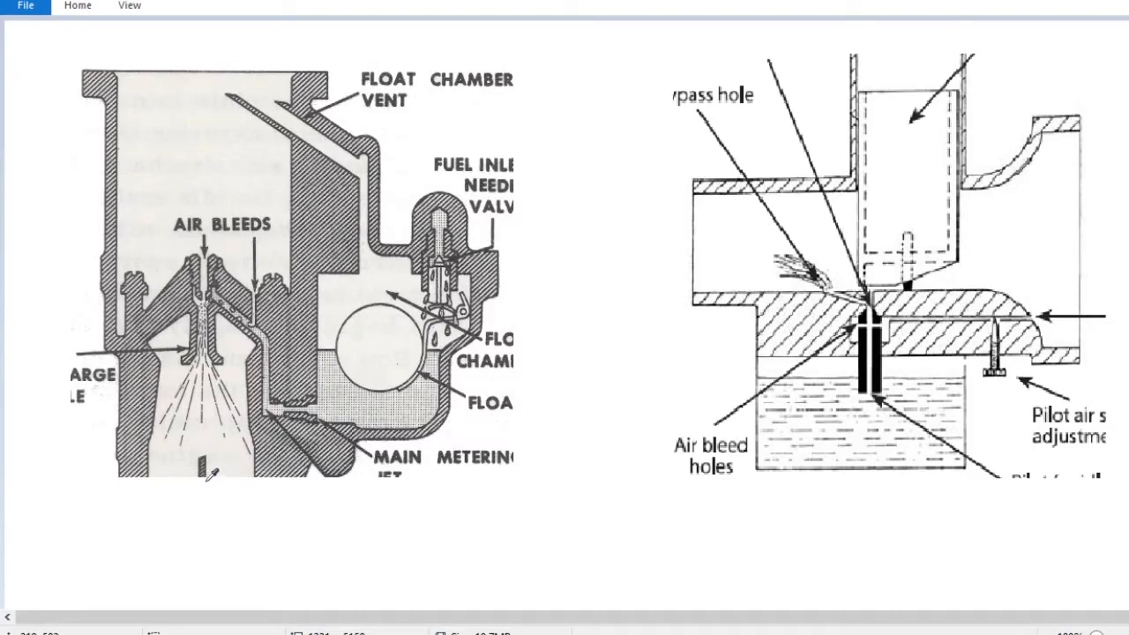
mouse_move(472, 472)
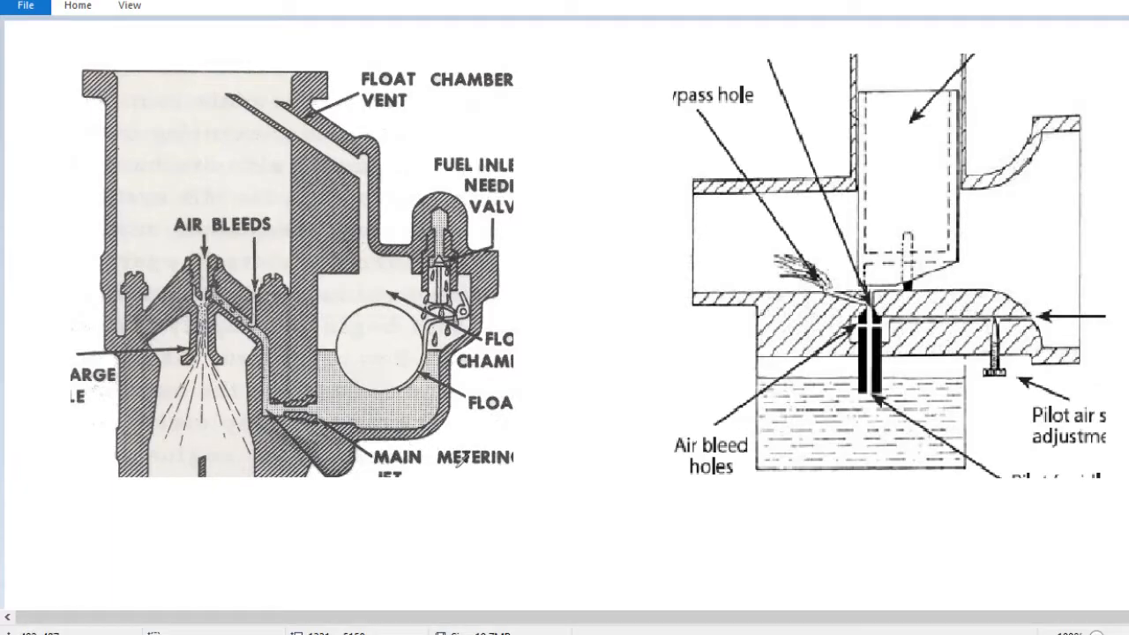
mouse_move(614, 390)
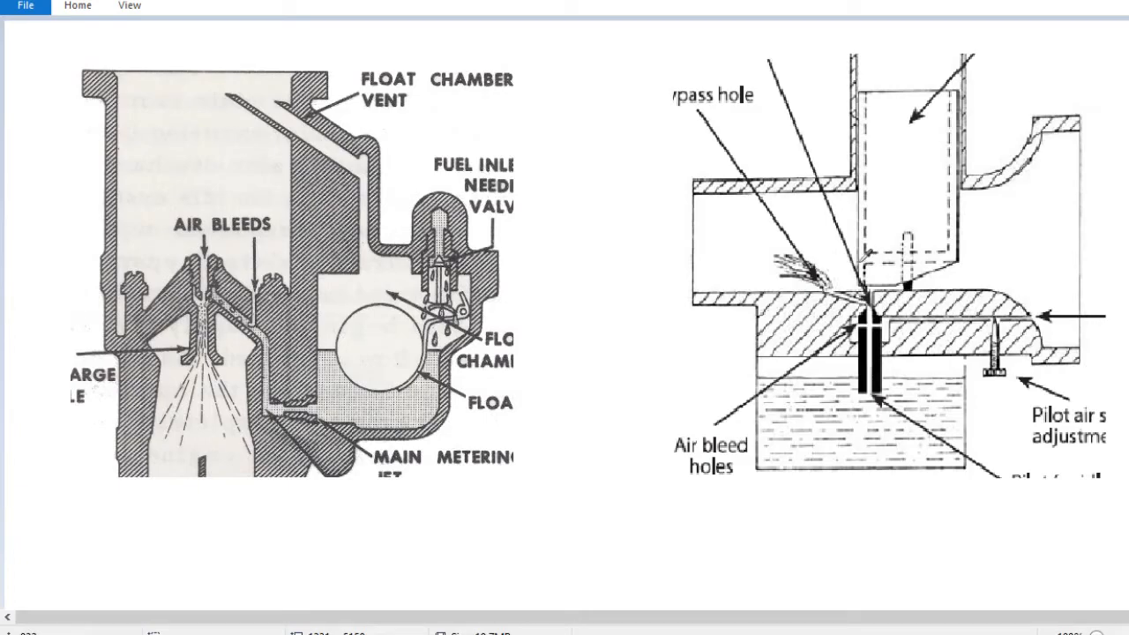
mouse_move(884, 187)
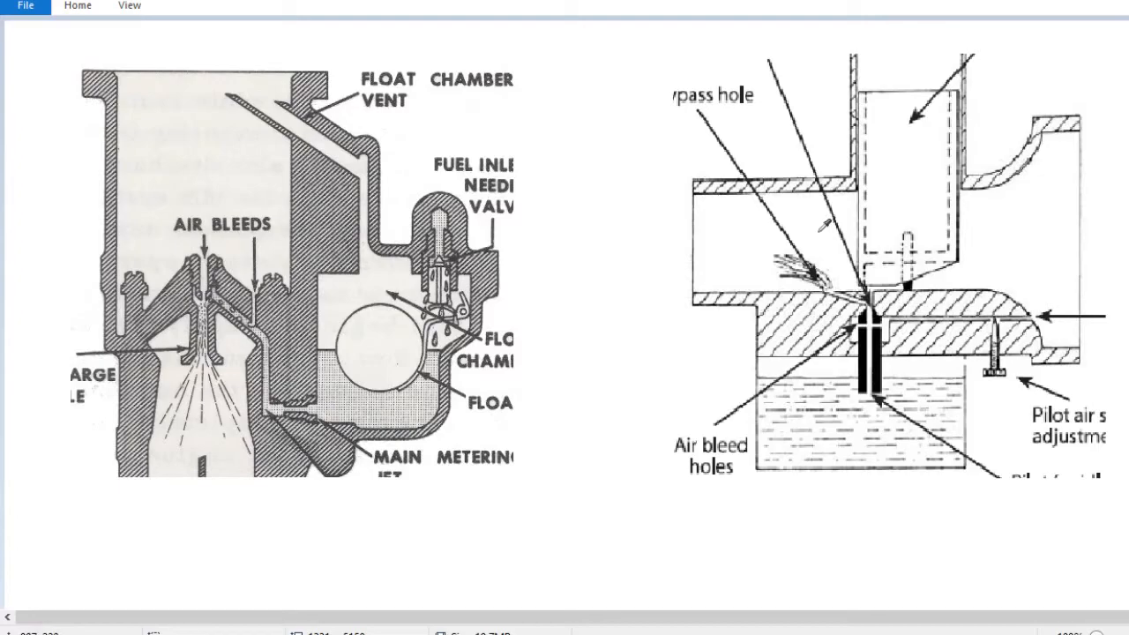
mouse_move(829, 225)
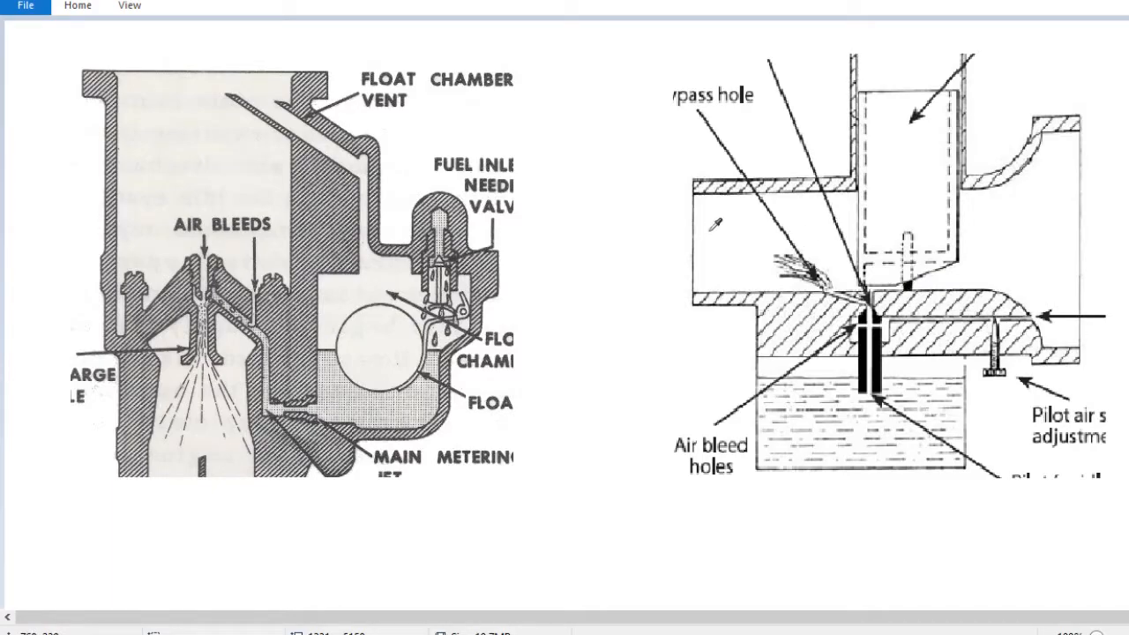
mouse_move(775, 238)
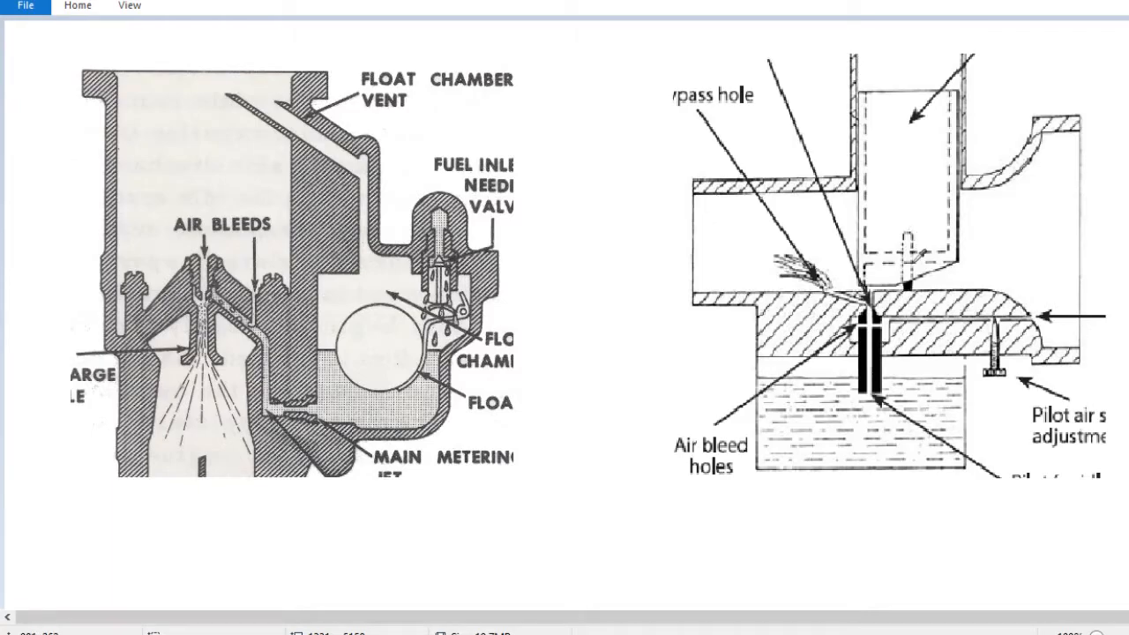
mouse_move(910, 237)
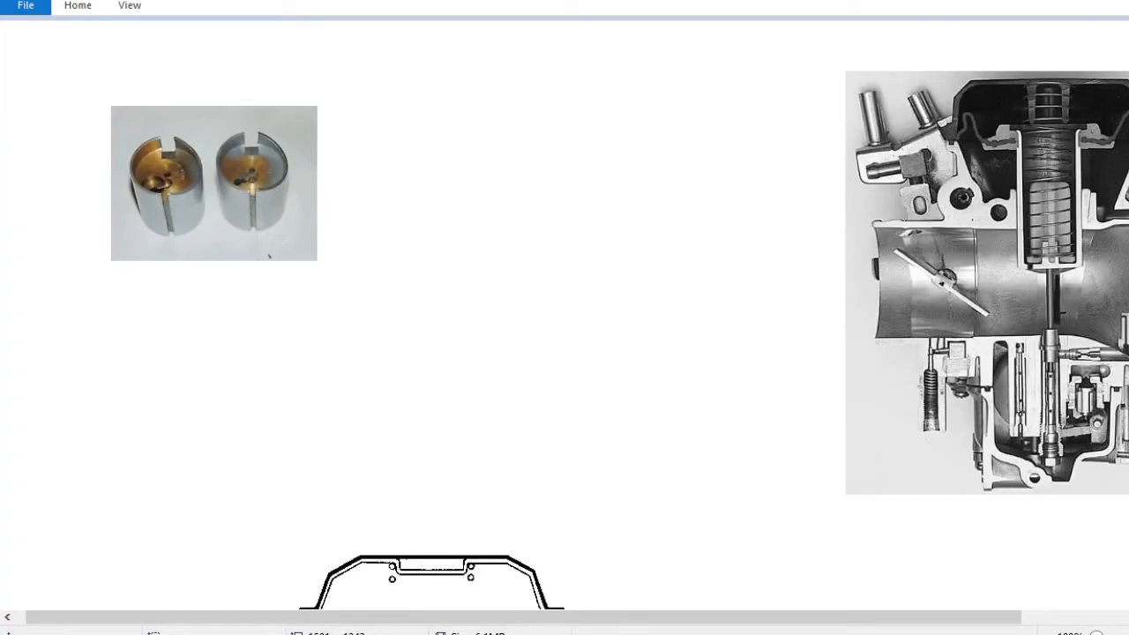
mouse_move(750, 412)
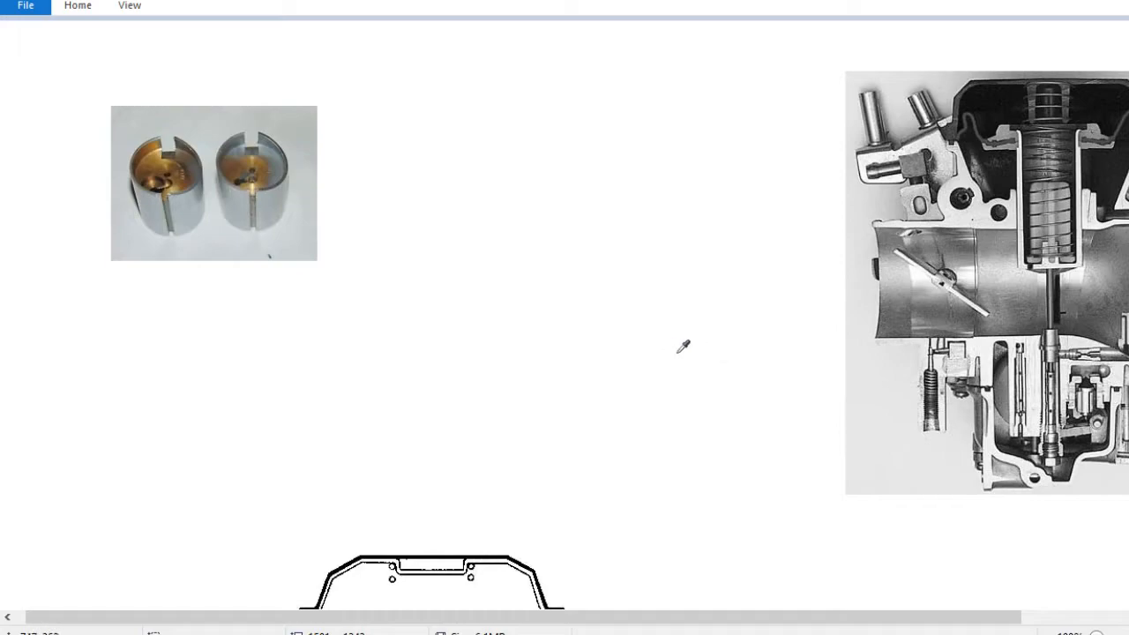
mouse_move(277, 212)
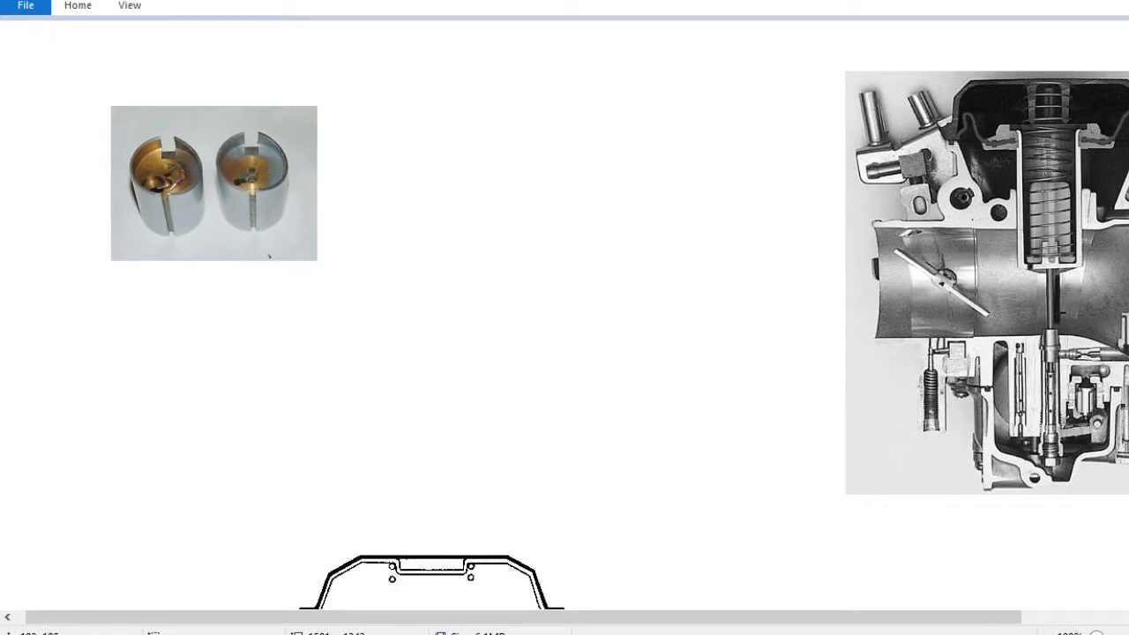
mouse_move(360, 183)
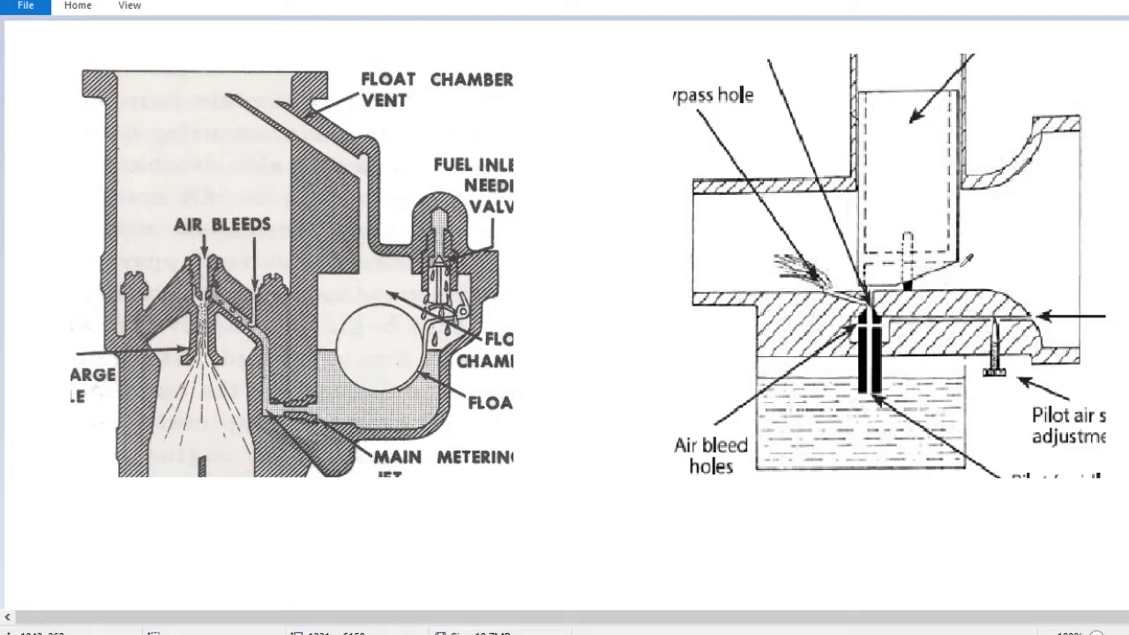
mouse_move(1022, 250)
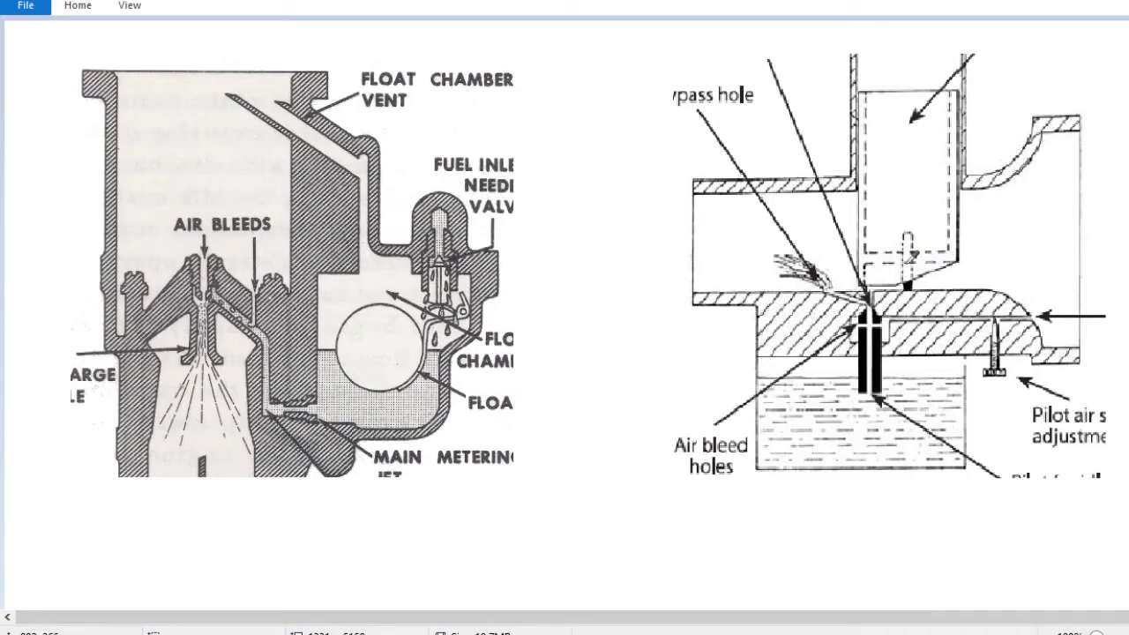
mouse_move(984, 238)
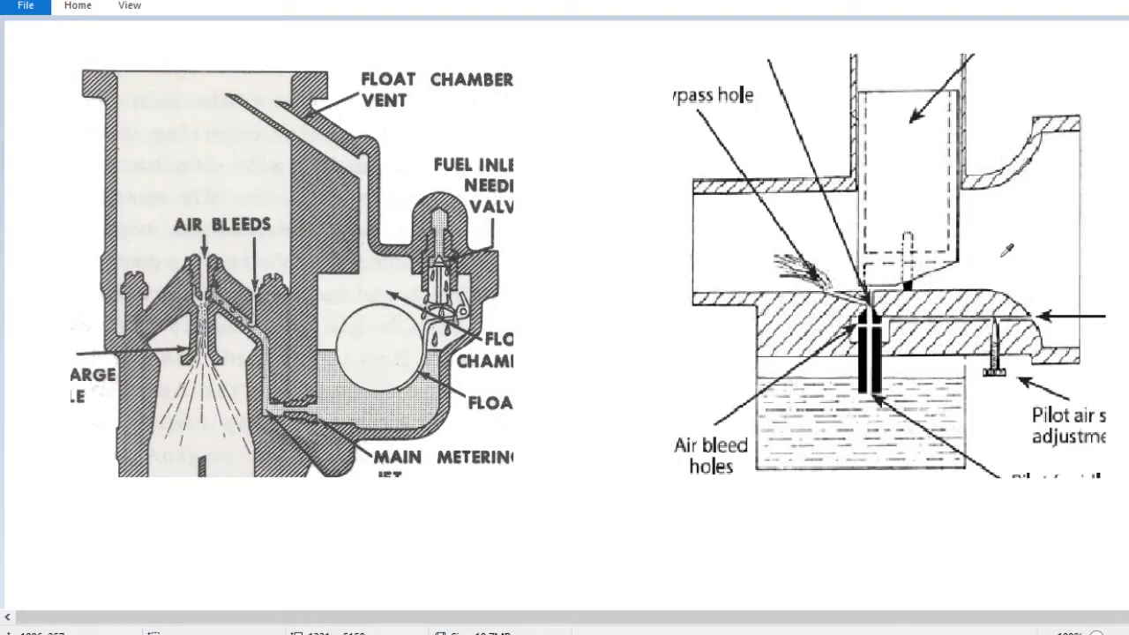
mouse_move(979, 269)
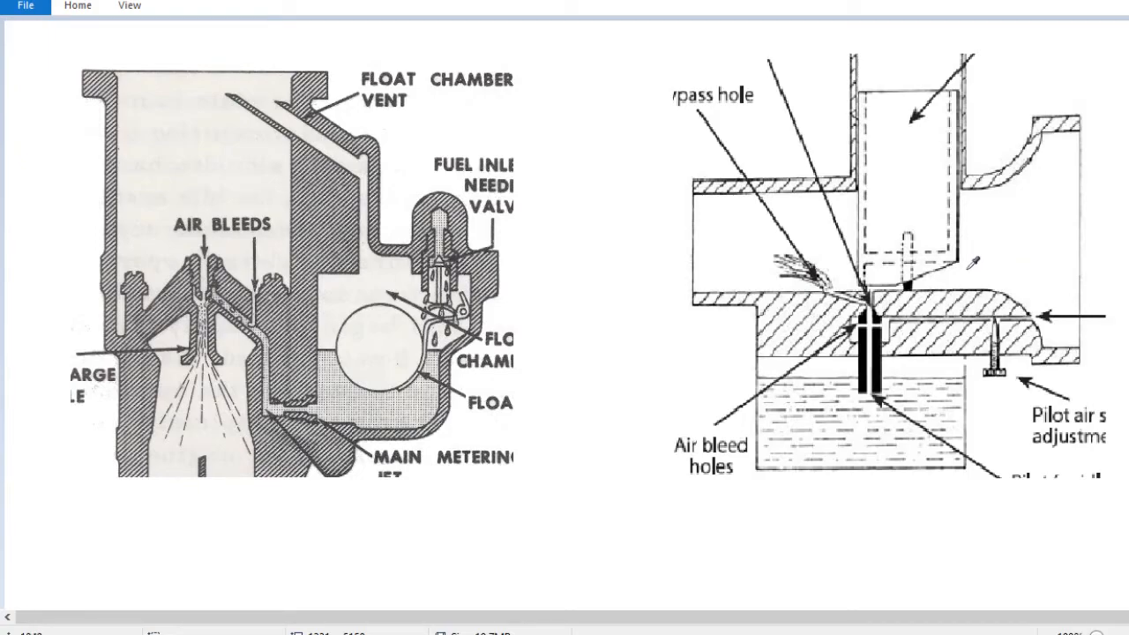